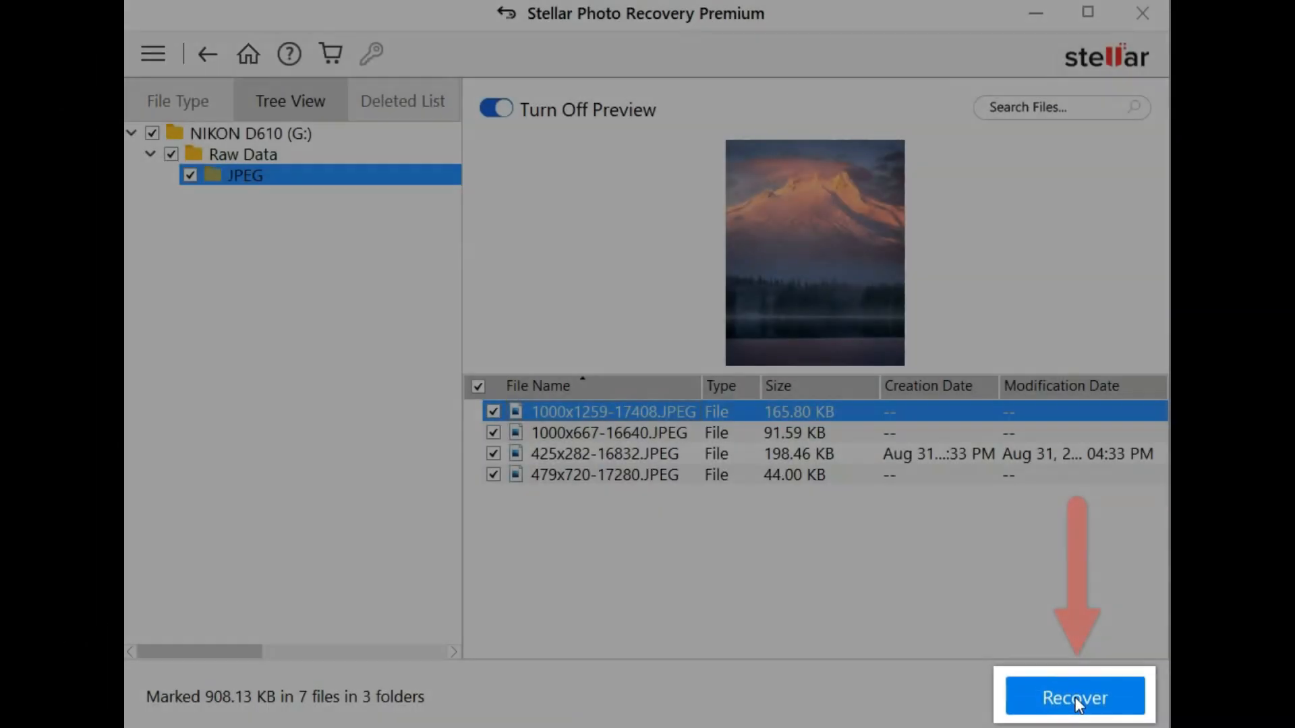
Recover the marked JPEG photos from the earlier scan results
{"action": "left_click", "coordinate": [1075, 697]}
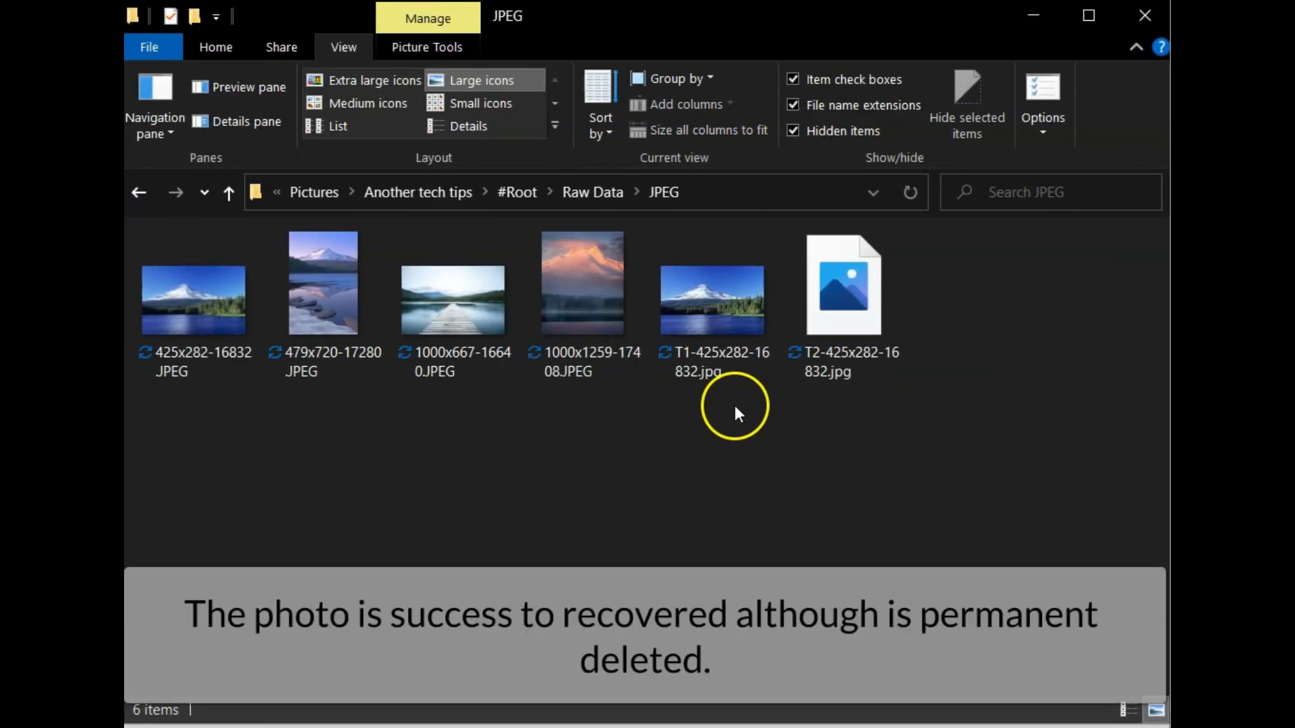
{"action": "mouse_move", "coordinate": [719, 417]}
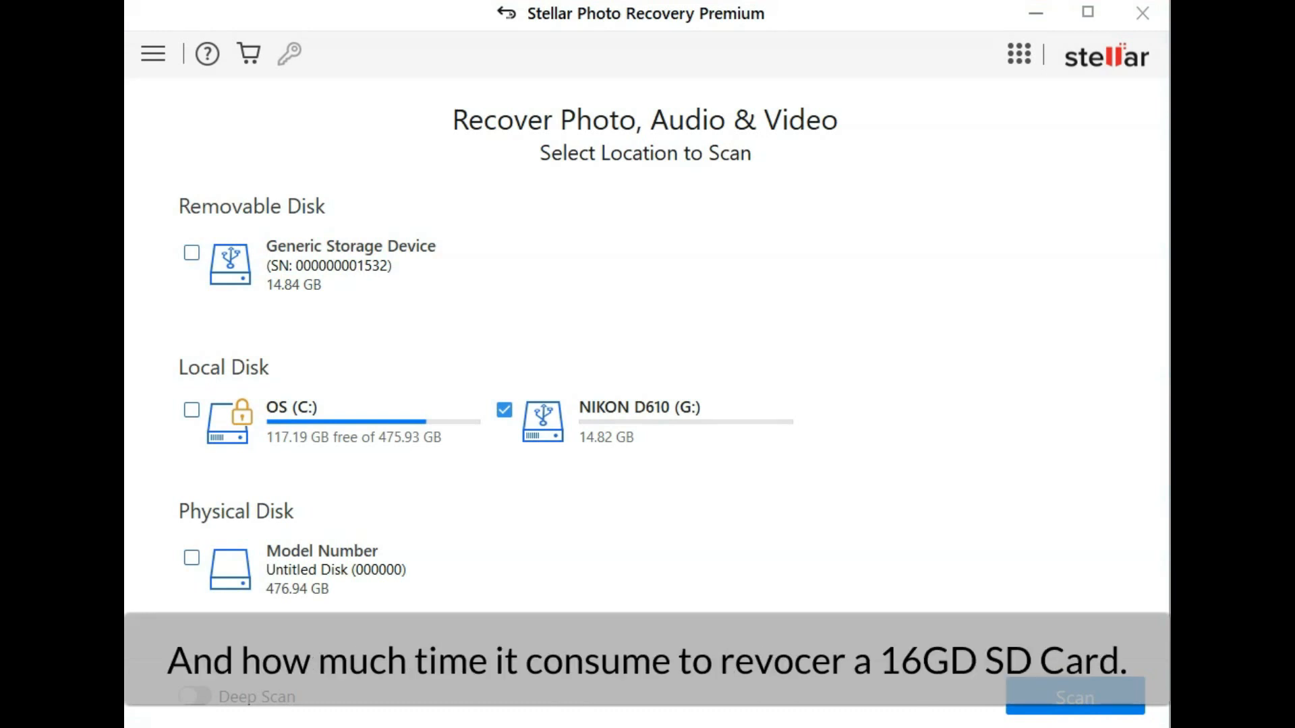
{"action": "mouse_move", "coordinate": [147, 362]}
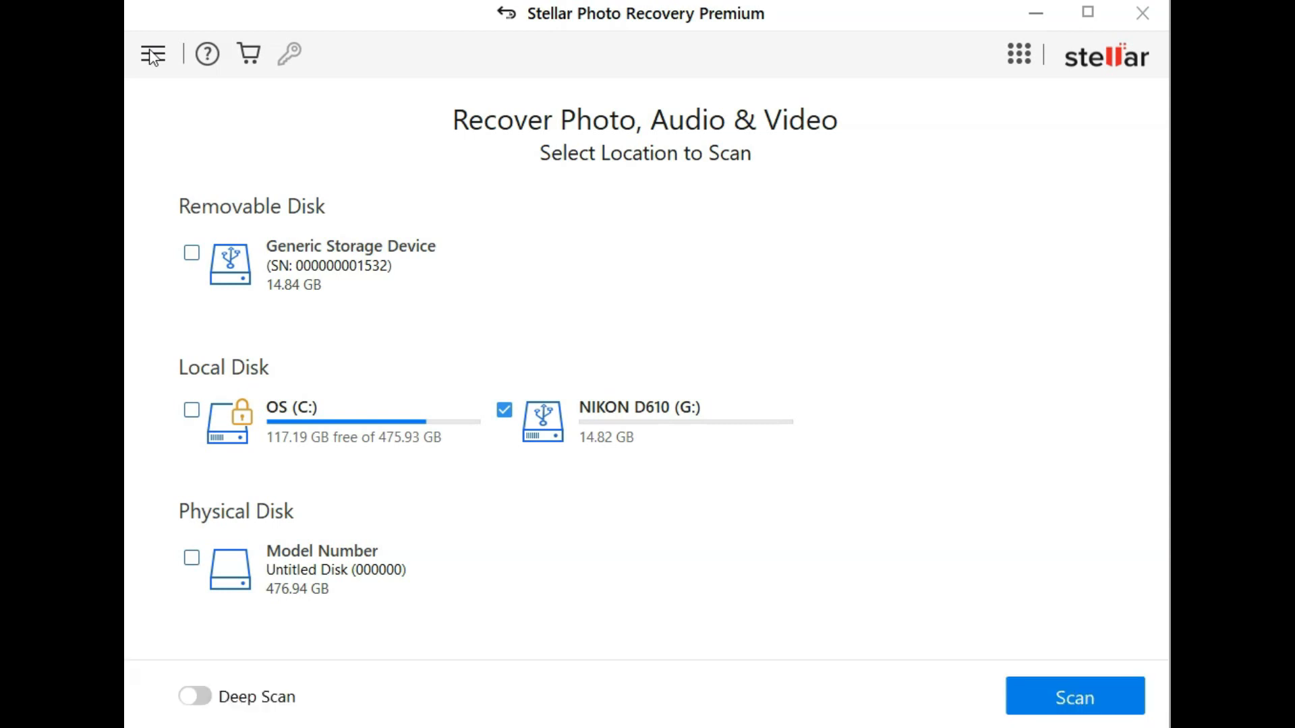
{"action": "left_click", "coordinate": [152, 54]}
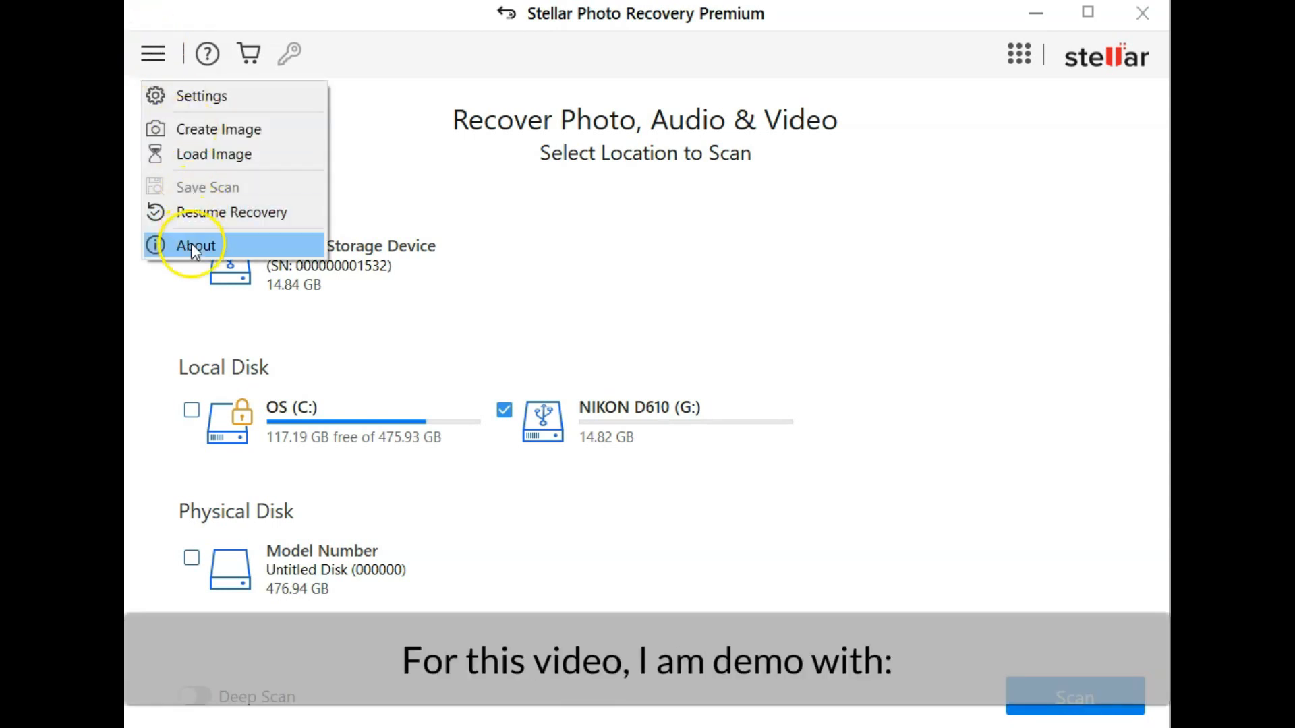
{"action": "left_click", "coordinate": [197, 246]}
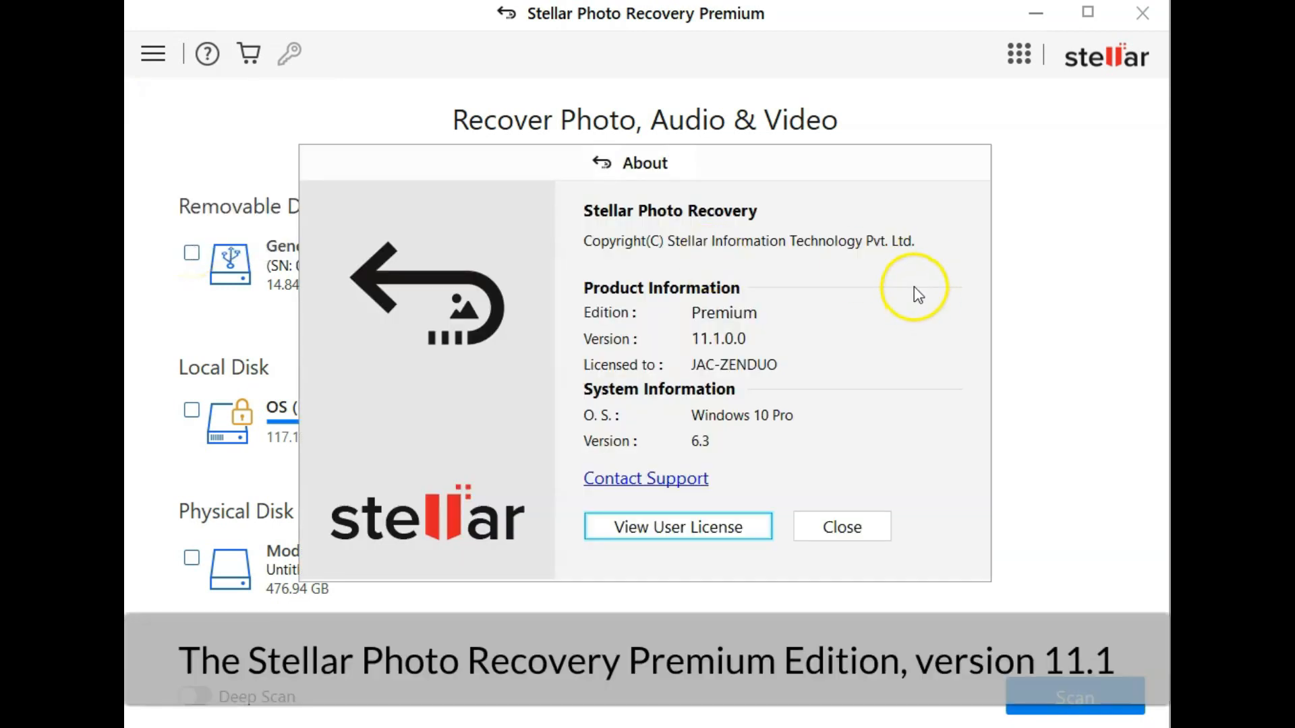
{"action": "left_click", "coordinate": [841, 527]}
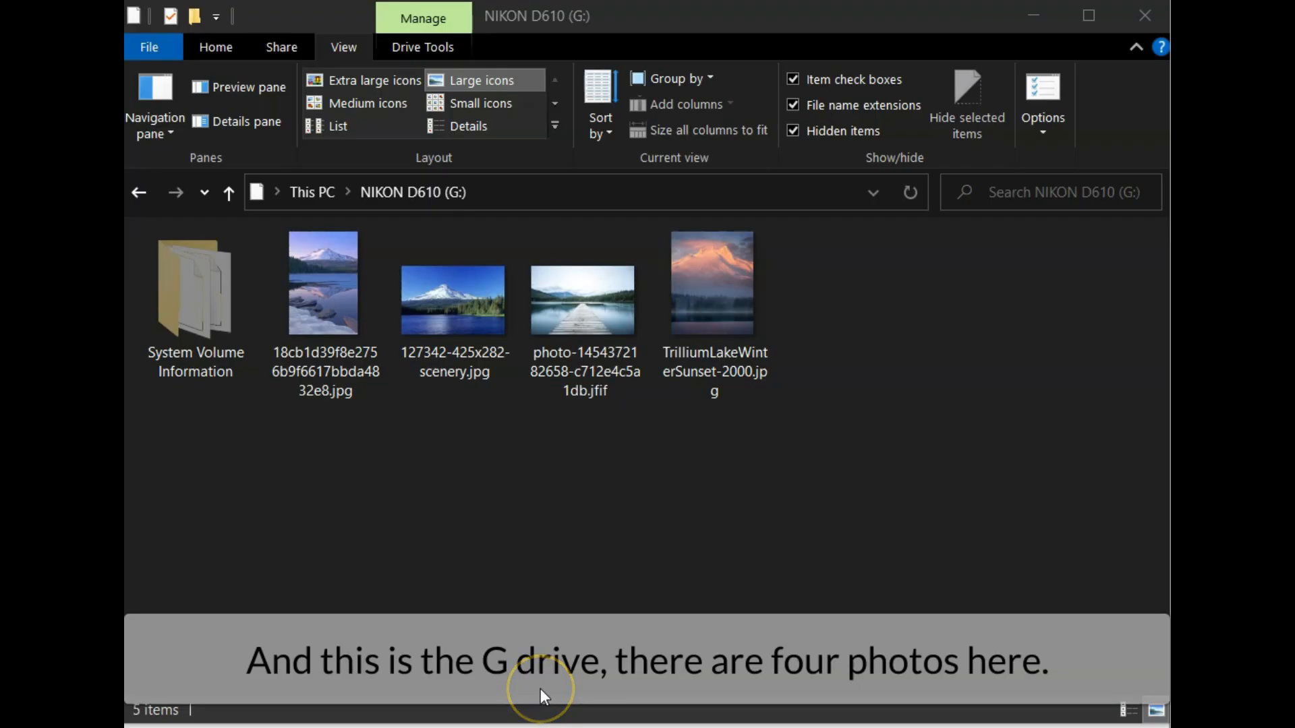
{"action": "mouse_move", "coordinate": [557, 665]}
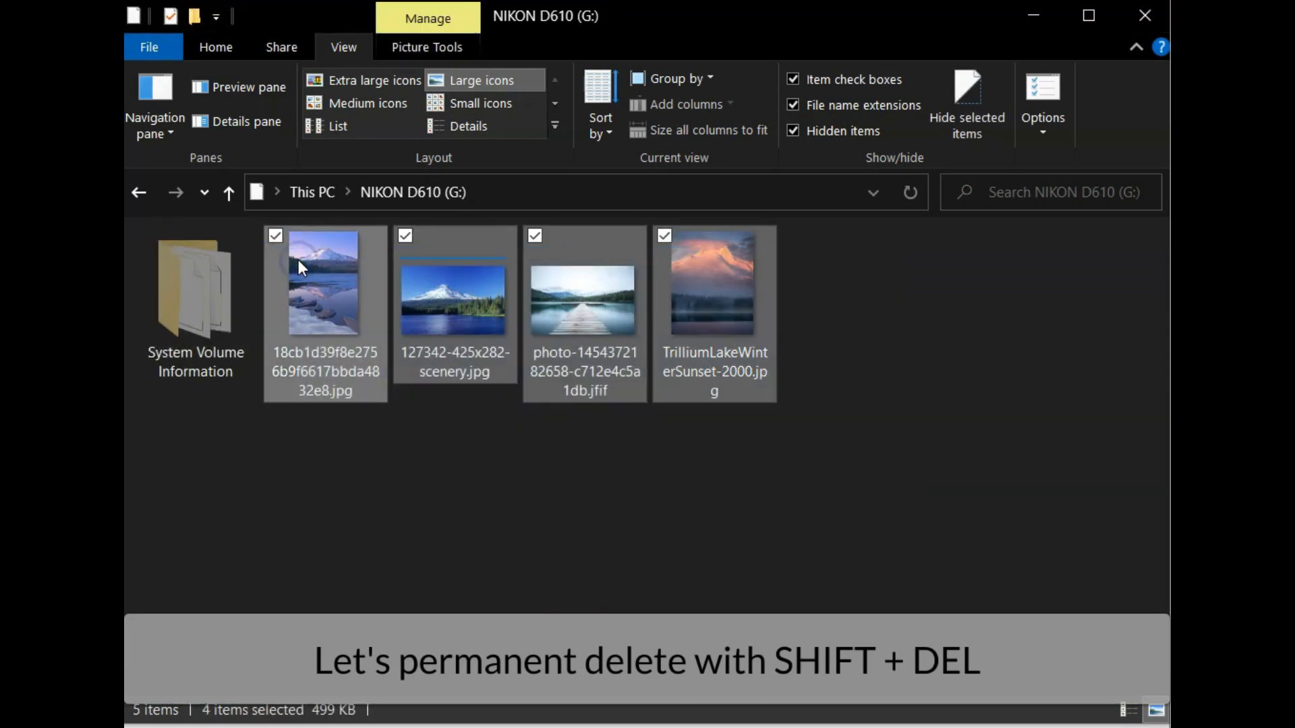
Permanently delete the four selected photos on G: with Shift+Delete and confirm
{"action": "key", "text": "shift+delete"}
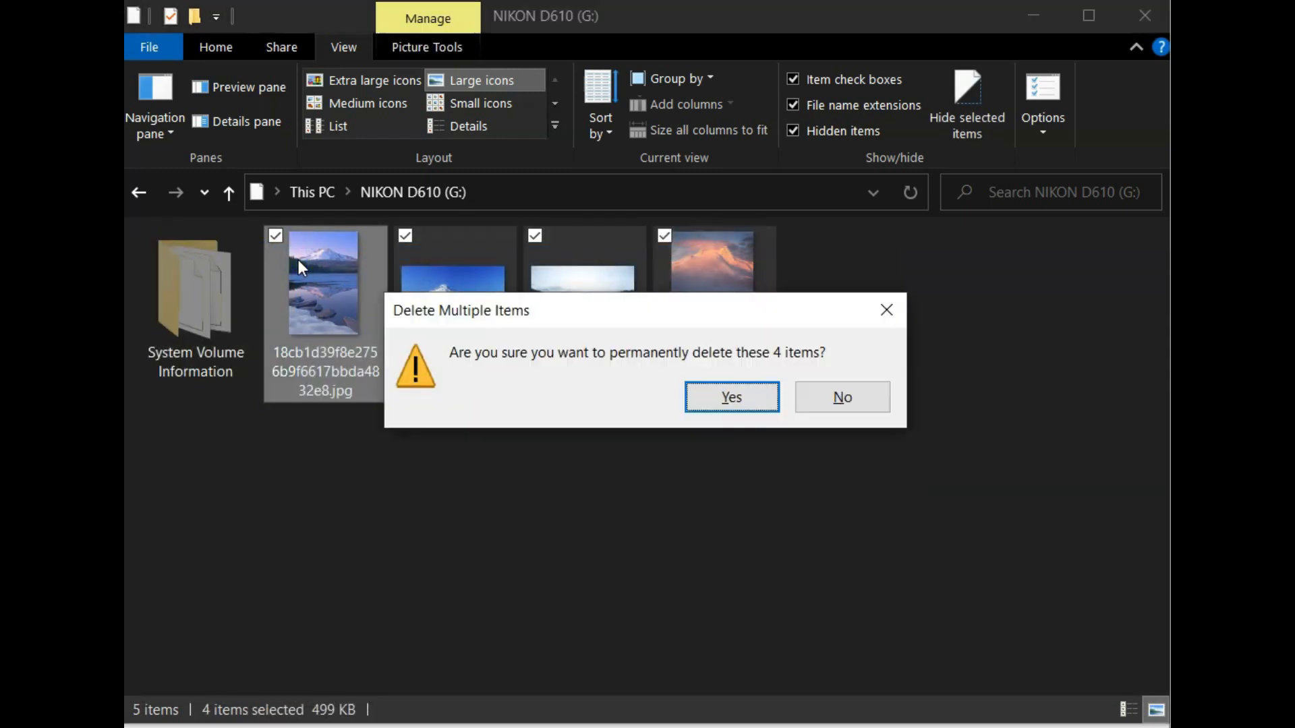
{"action": "left_click", "coordinate": [729, 396]}
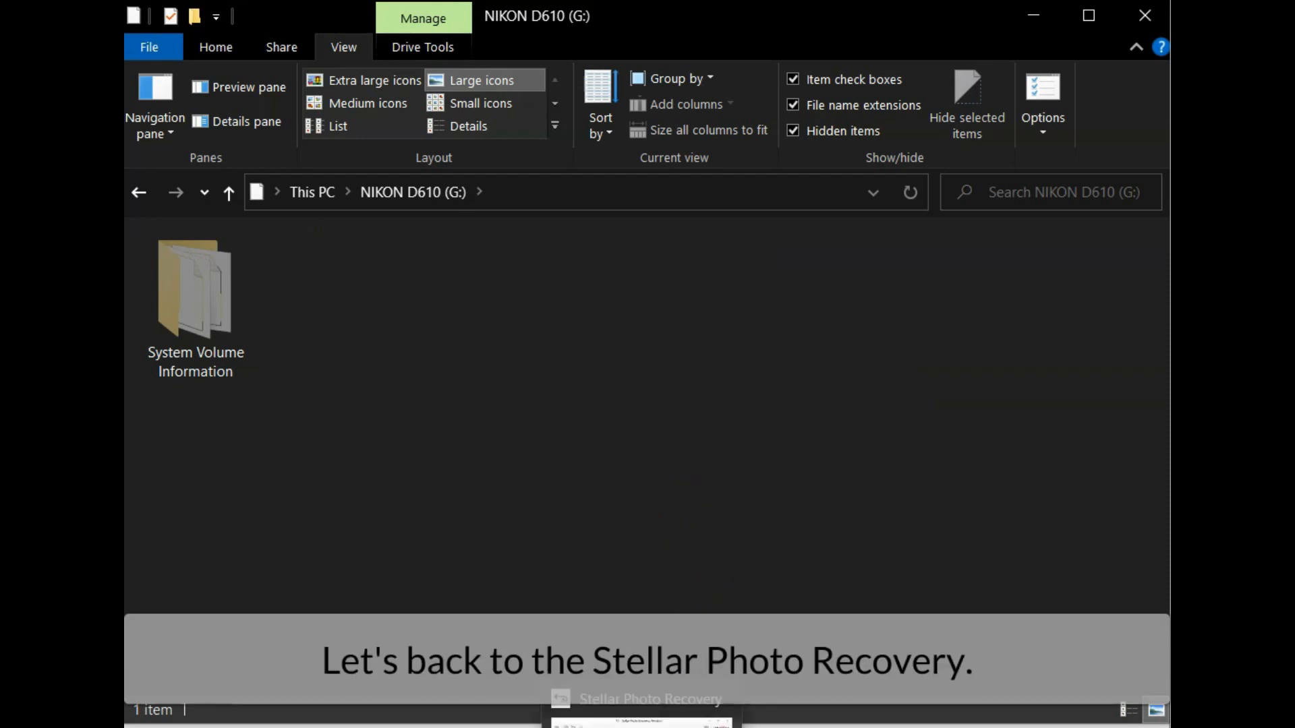
Run a quick scan of the NIKON D610 (G:) drive and dismiss the completion message
{"action": "left_click", "coordinate": [639, 700]}
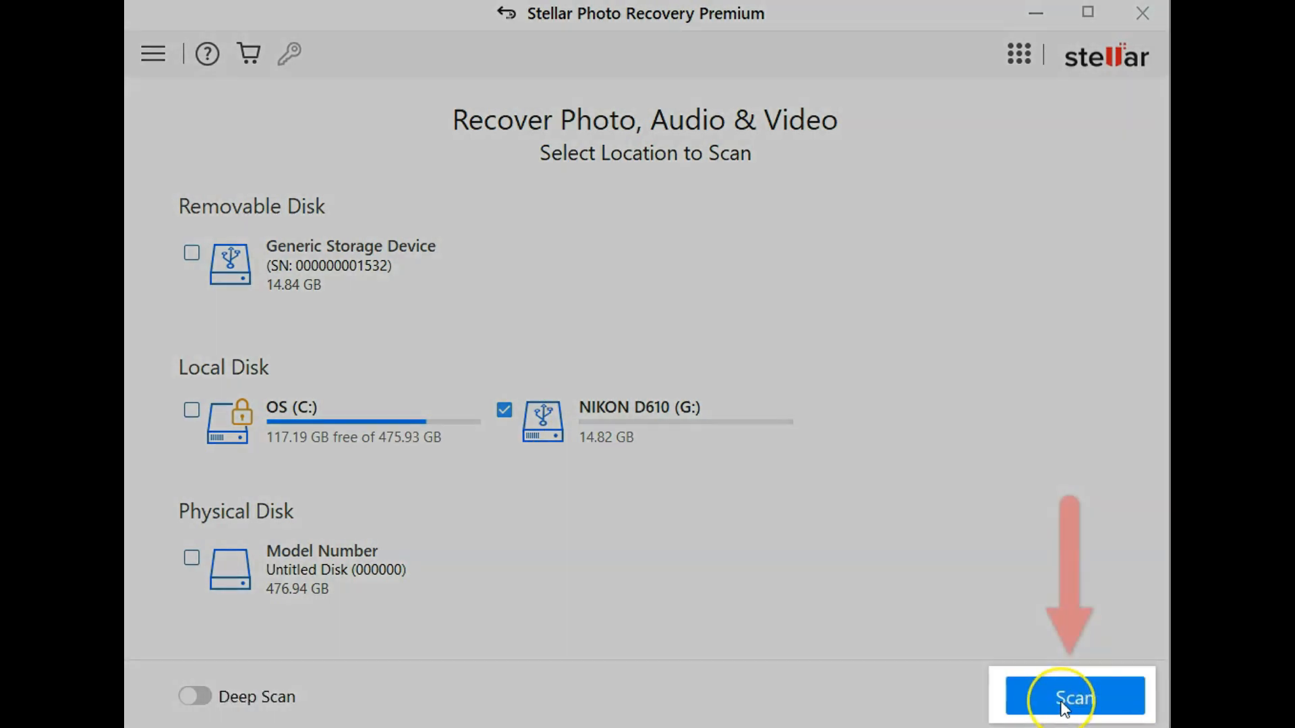
{"action": "left_click", "coordinate": [1072, 696]}
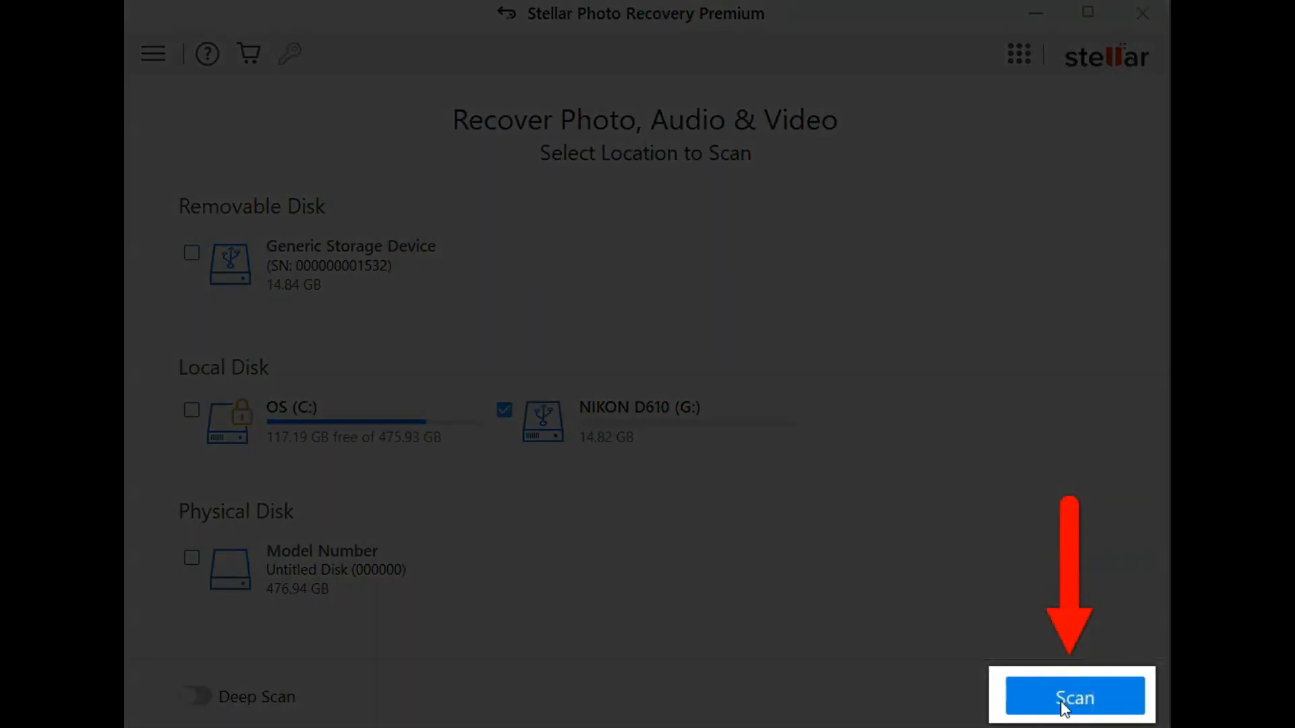
{"action": "left_click", "coordinate": [1075, 697]}
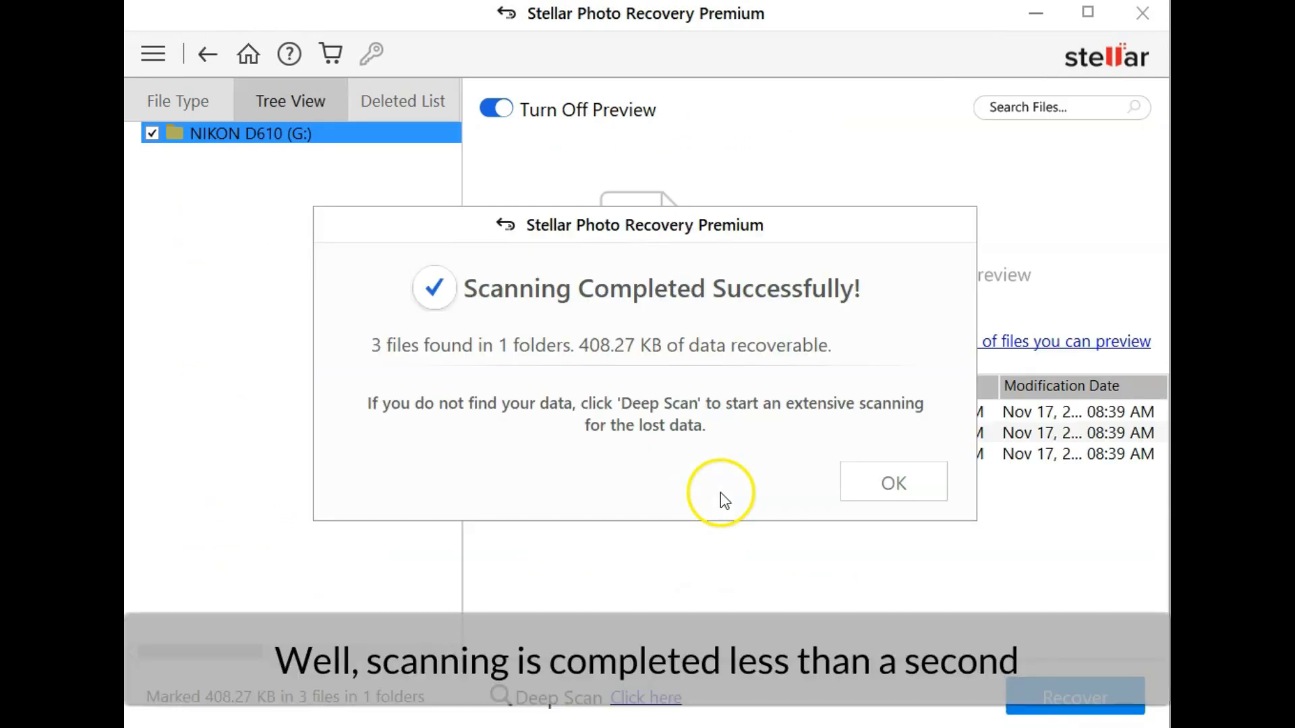
{"action": "mouse_move", "coordinate": [429, 356]}
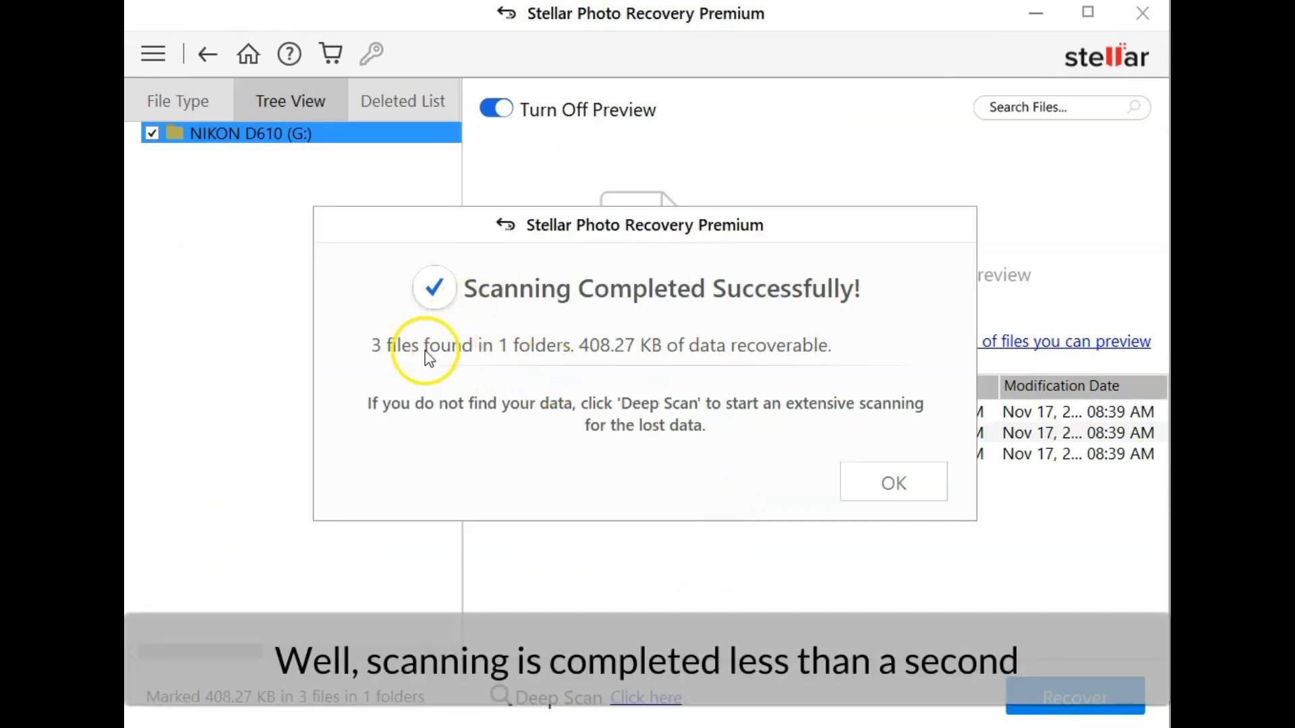
{"action": "left_click", "coordinate": [893, 483]}
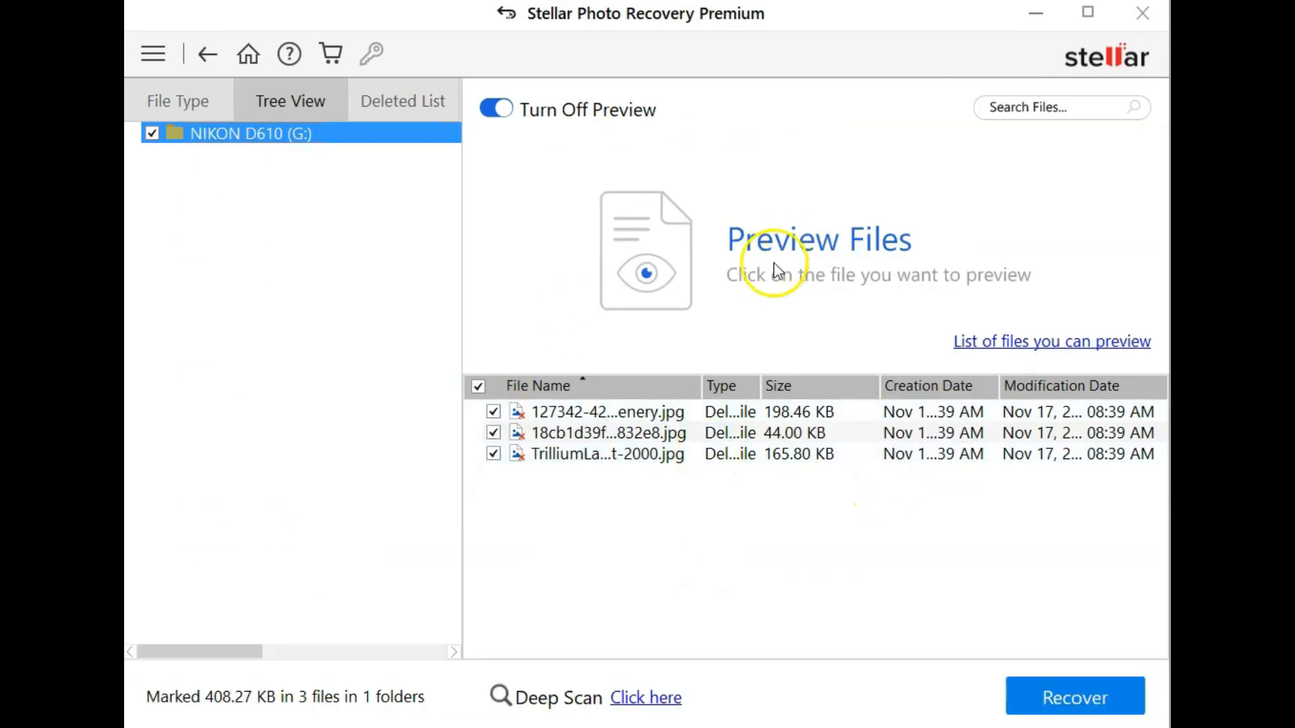
Preview the three found photos: blue mountain lake, pink sunset mountain, and mountain reflection
{"action": "left_click", "coordinate": [607, 411]}
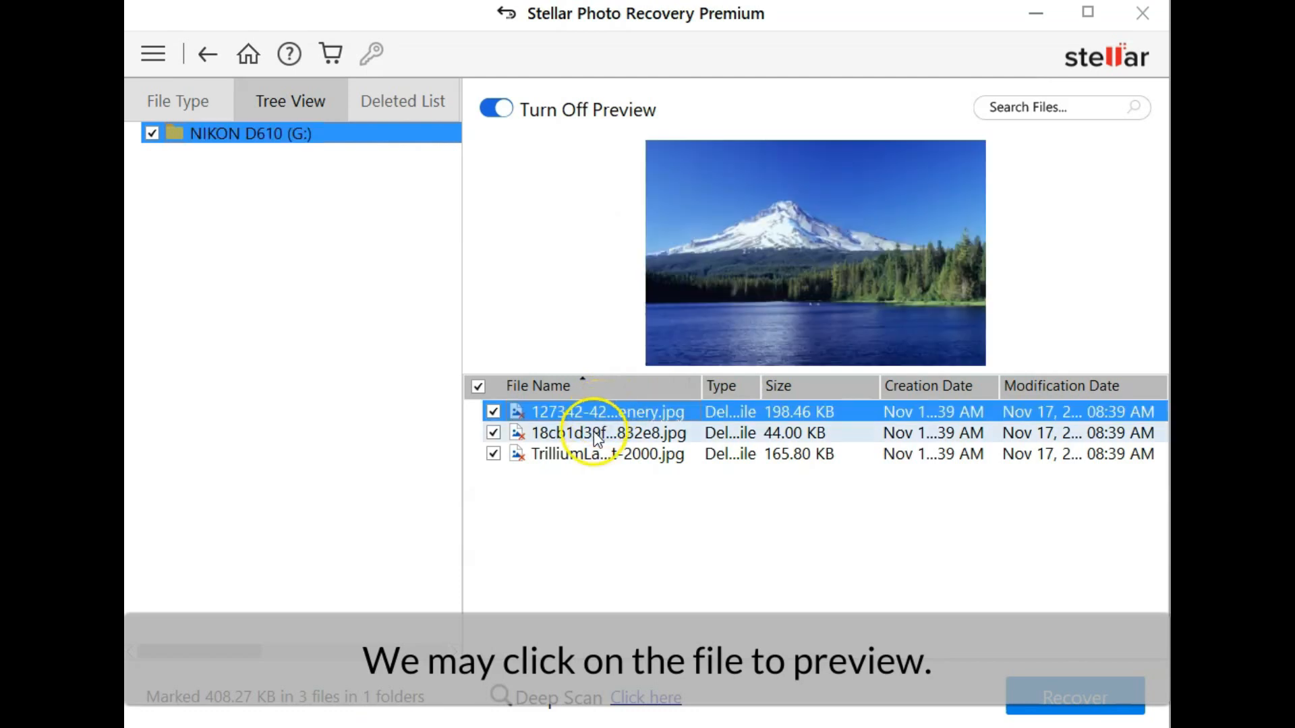
{"action": "left_click", "coordinate": [603, 453]}
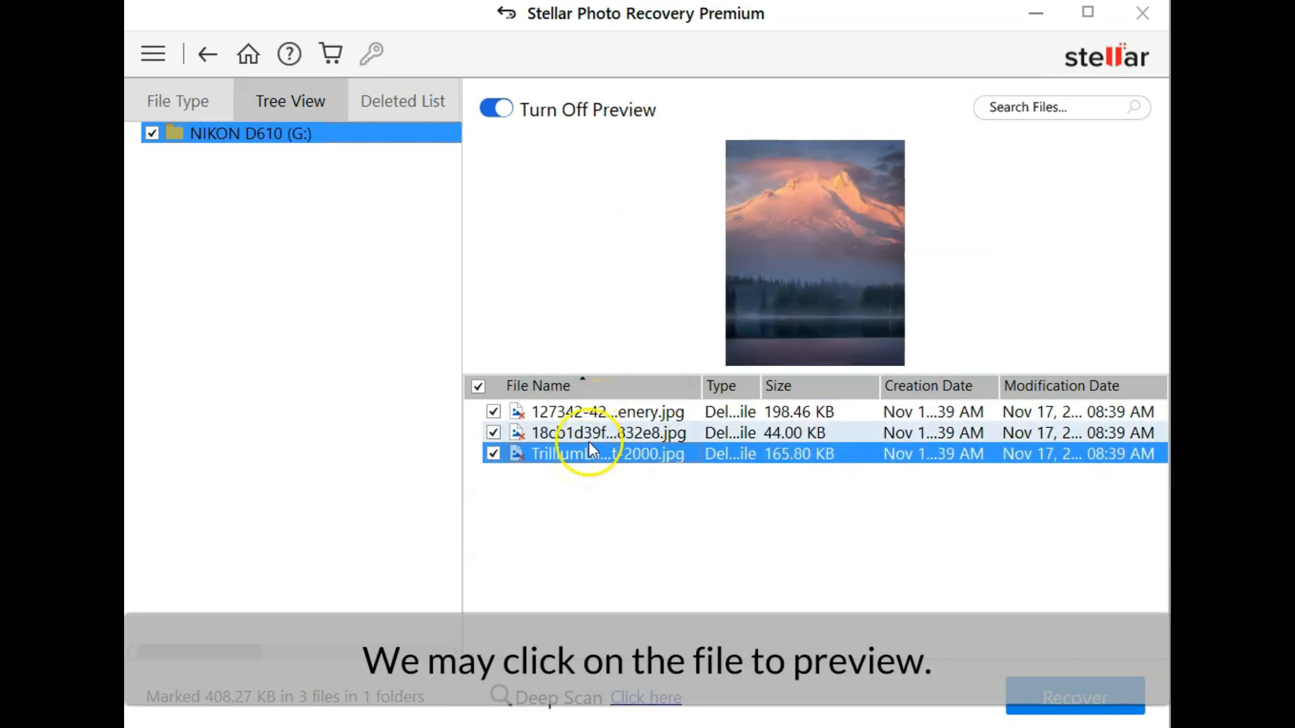
{"action": "left_click", "coordinate": [607, 413]}
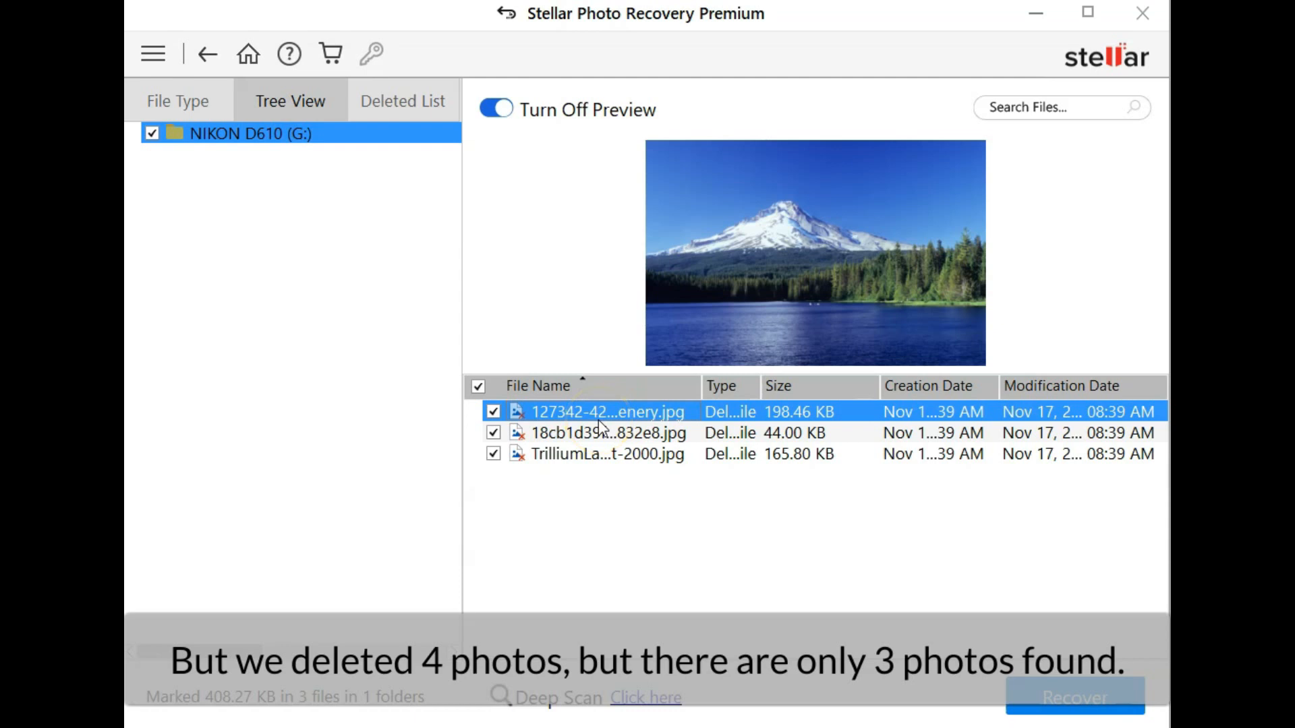
{"action": "mouse_move", "coordinate": [596, 446]}
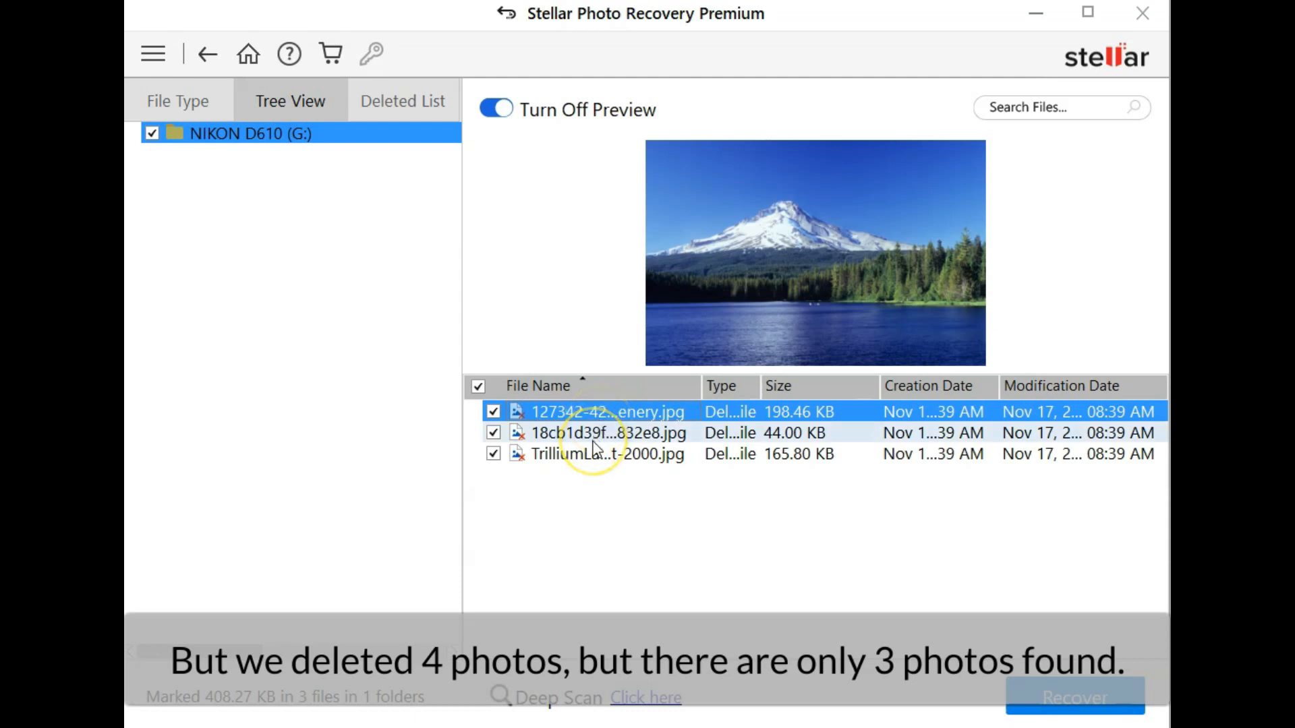
{"action": "left_click", "coordinate": [607, 433]}
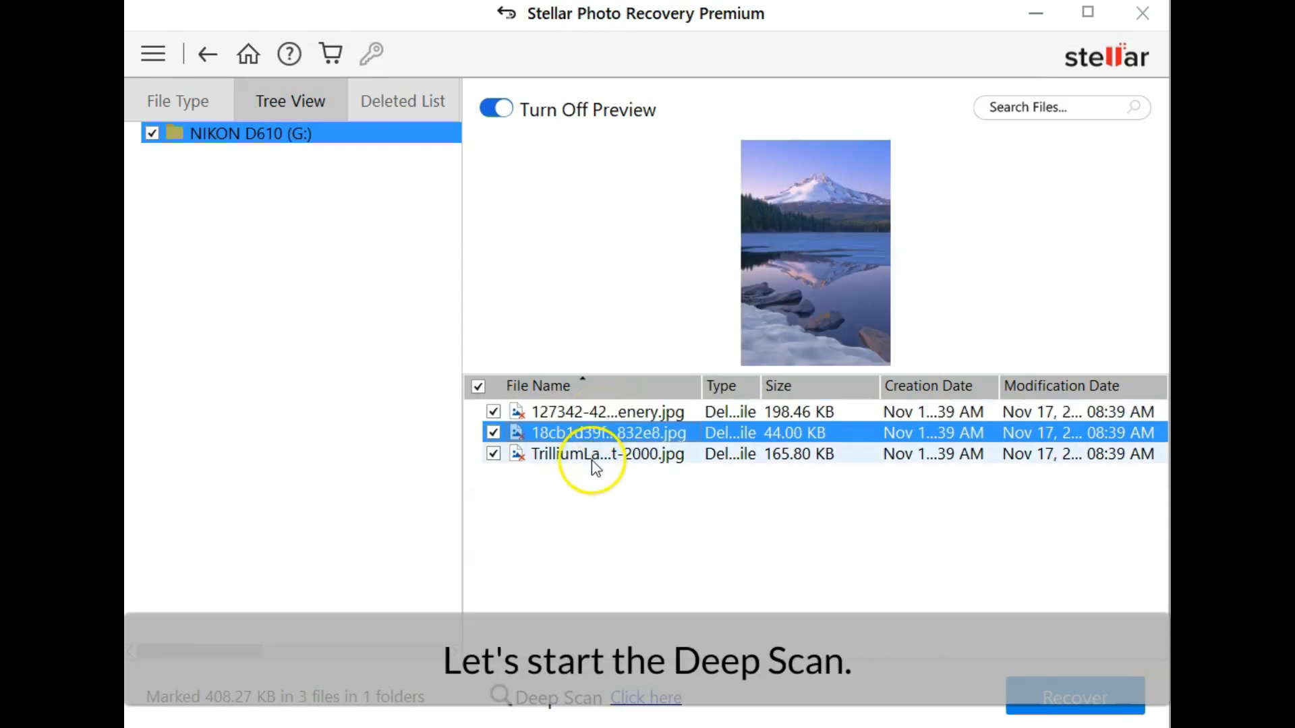
Run a deep scan of the NIKON D610 card and dismiss the completion summary
{"action": "left_click", "coordinate": [608, 453]}
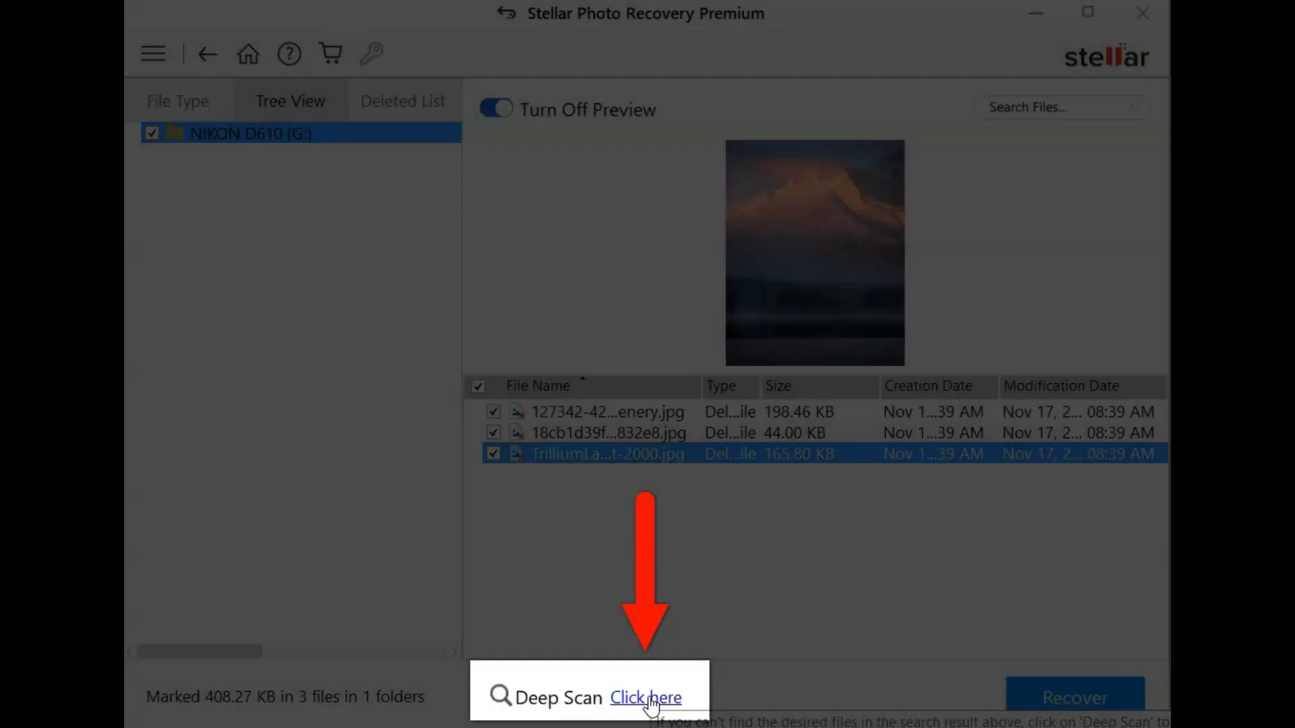
{"action": "left_click", "coordinate": [646, 697]}
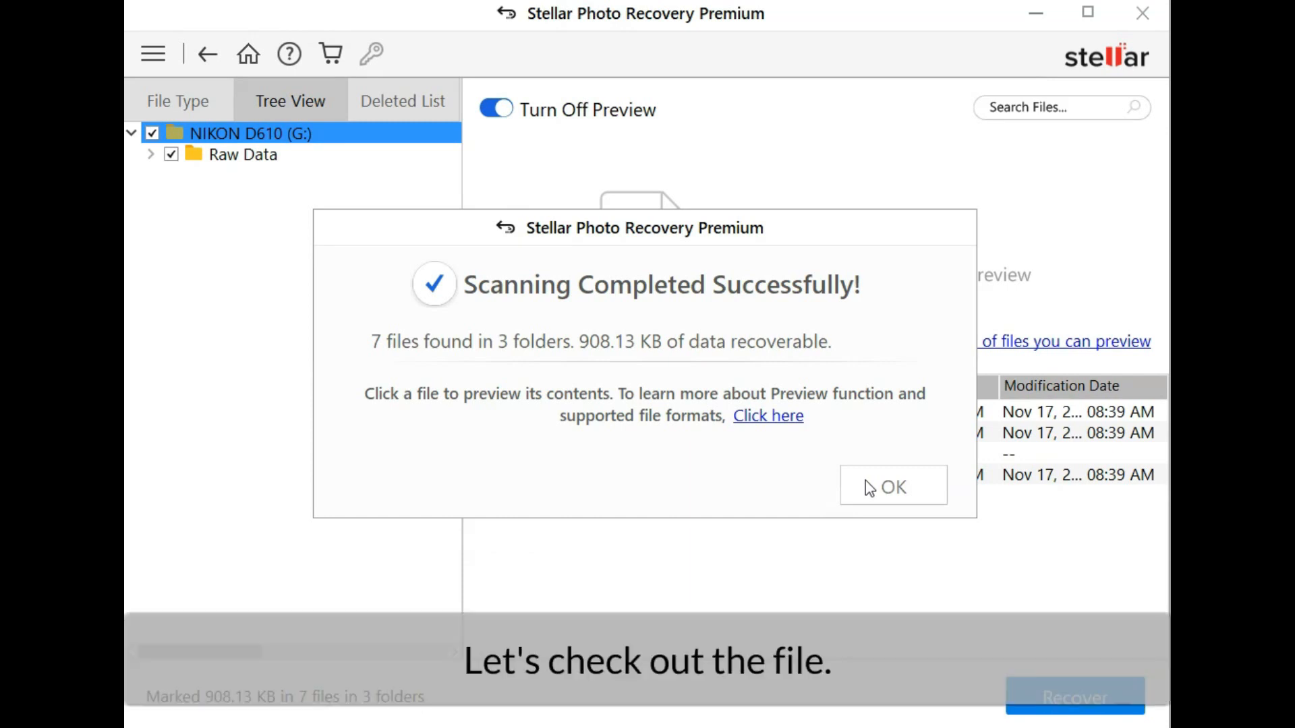
{"action": "left_click", "coordinate": [892, 487]}
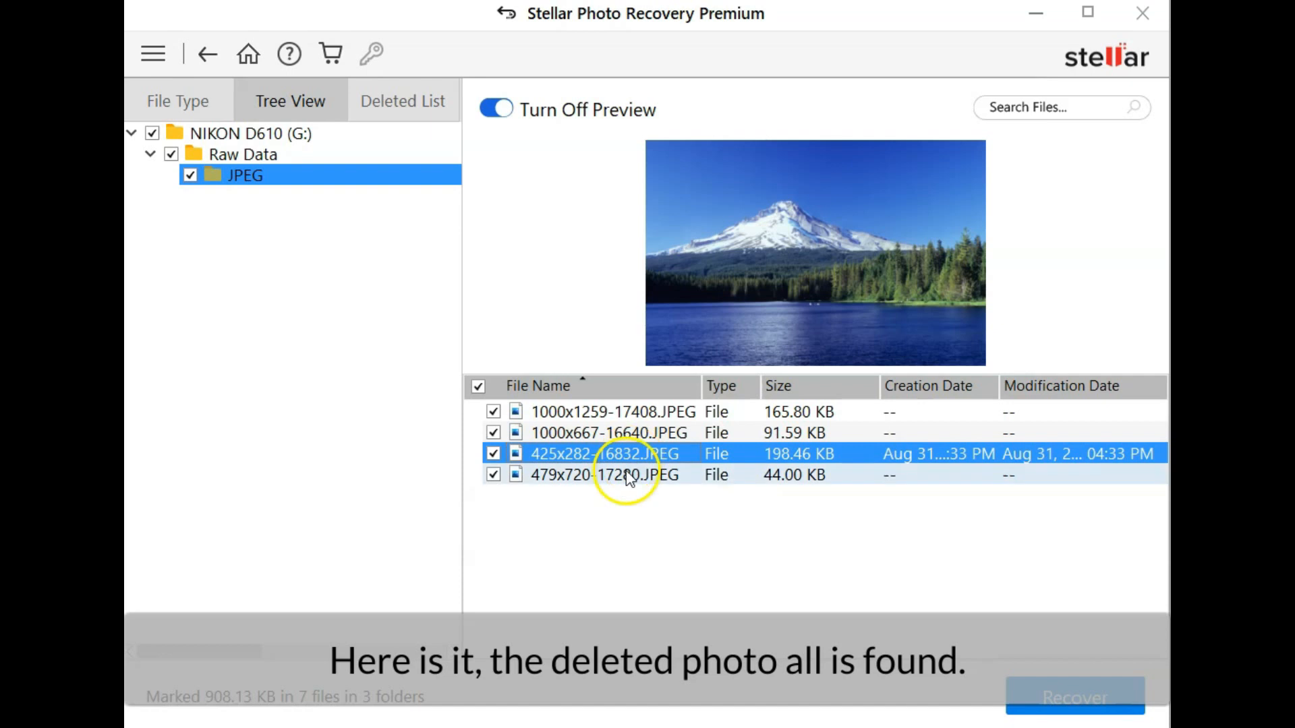
Recover the four marked JPEG photos into Pictures > Another tech tips
{"action": "left_click", "coordinate": [615, 412]}
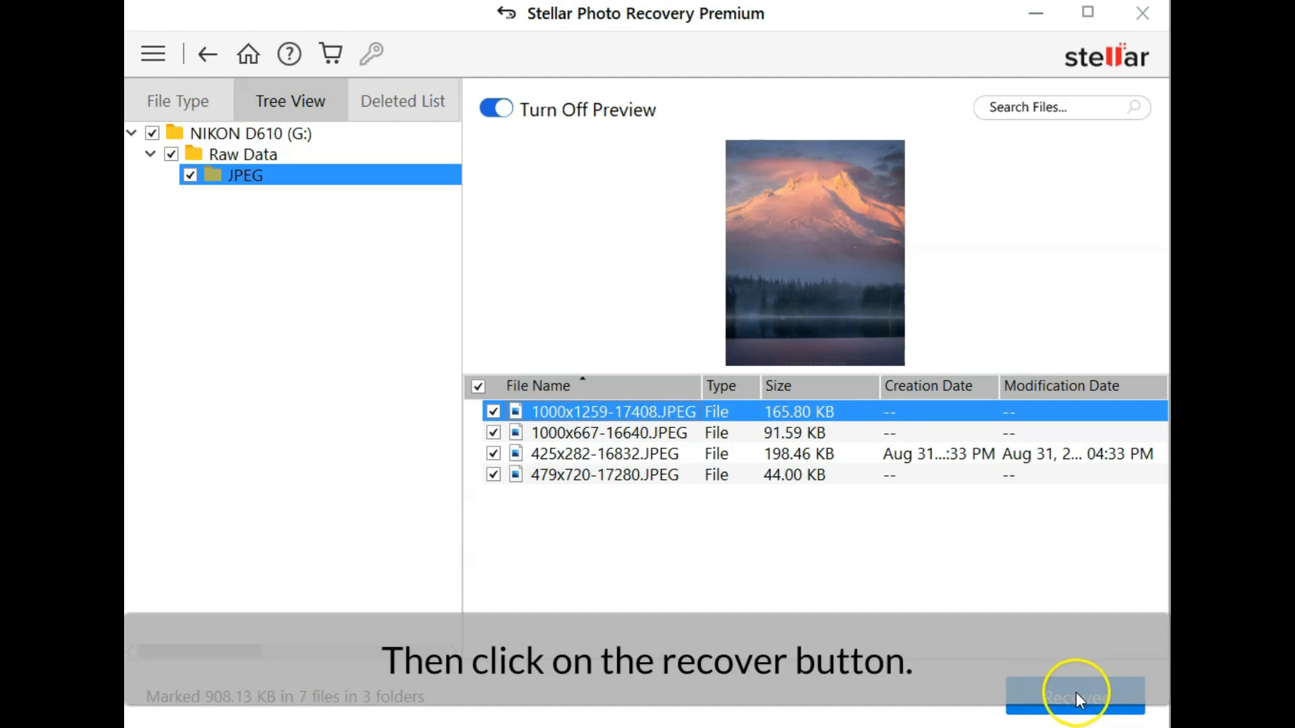
{"action": "left_click", "coordinate": [1075, 696]}
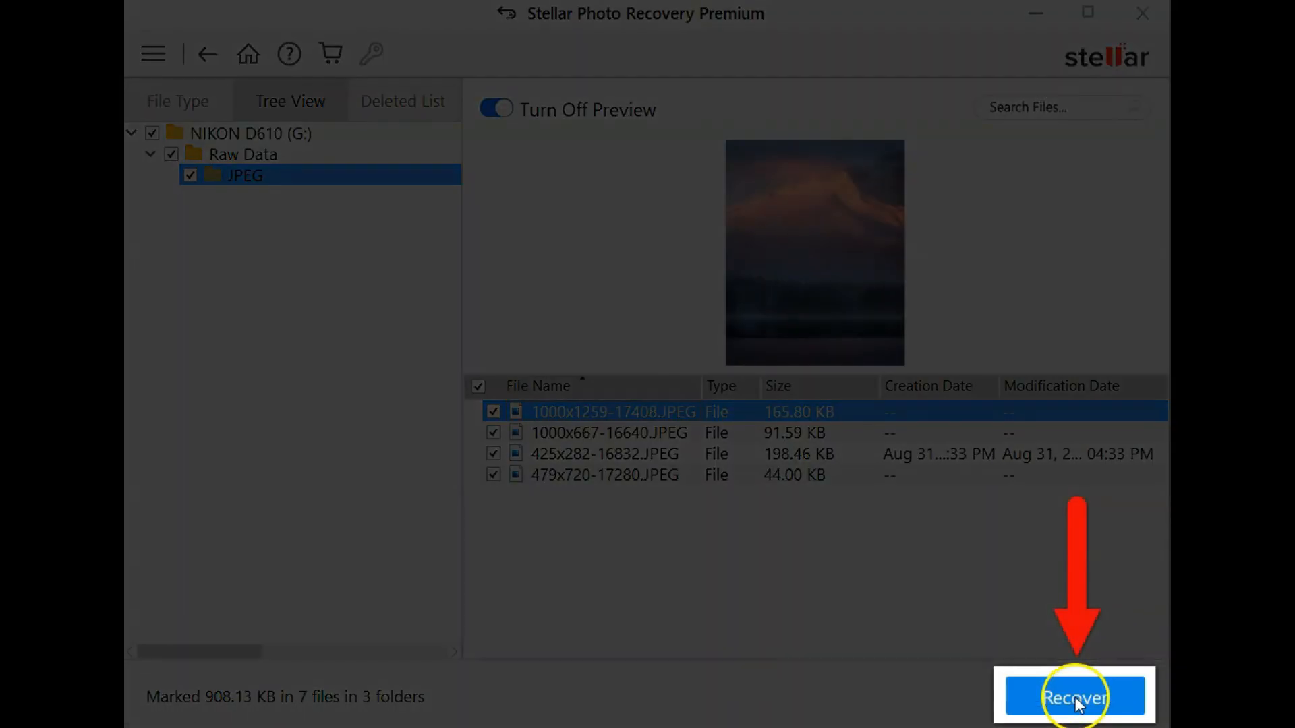
{"action": "left_click", "coordinate": [1073, 695]}
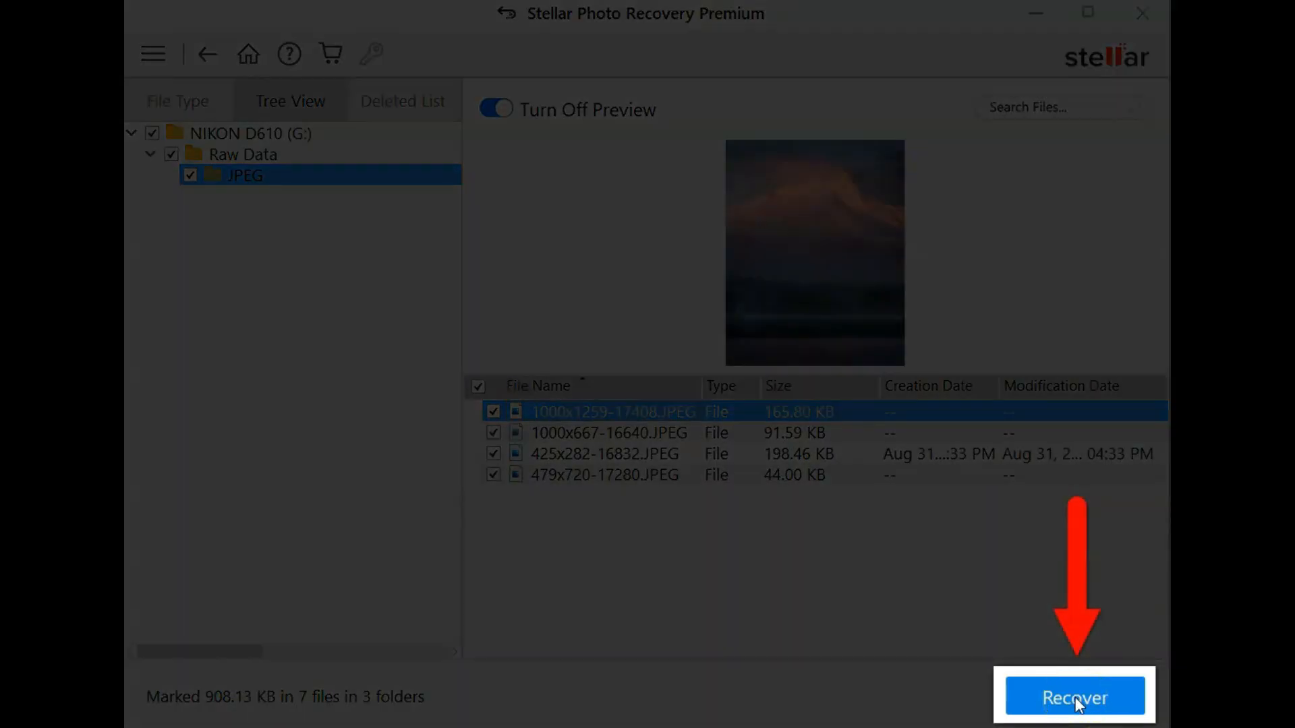
{"action": "left_click", "coordinate": [1075, 697]}
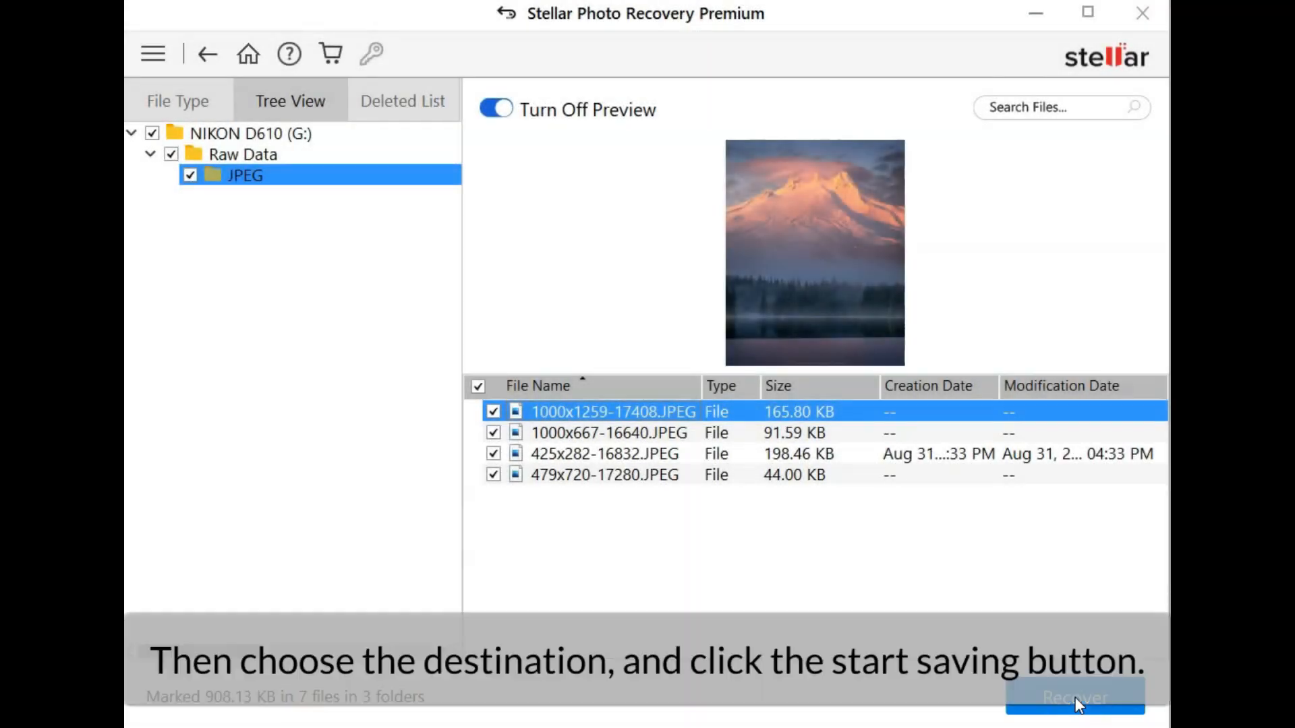
{"action": "left_click", "coordinate": [1073, 696]}
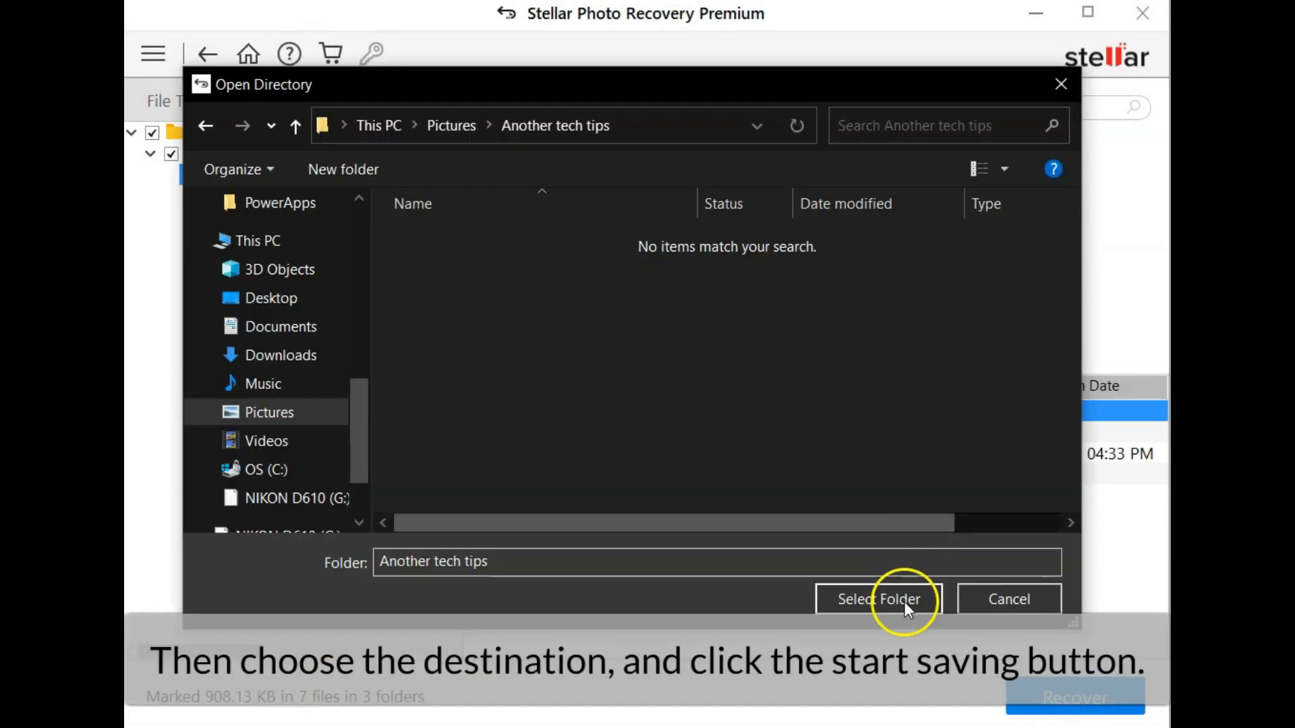
{"action": "left_click", "coordinate": [878, 599]}
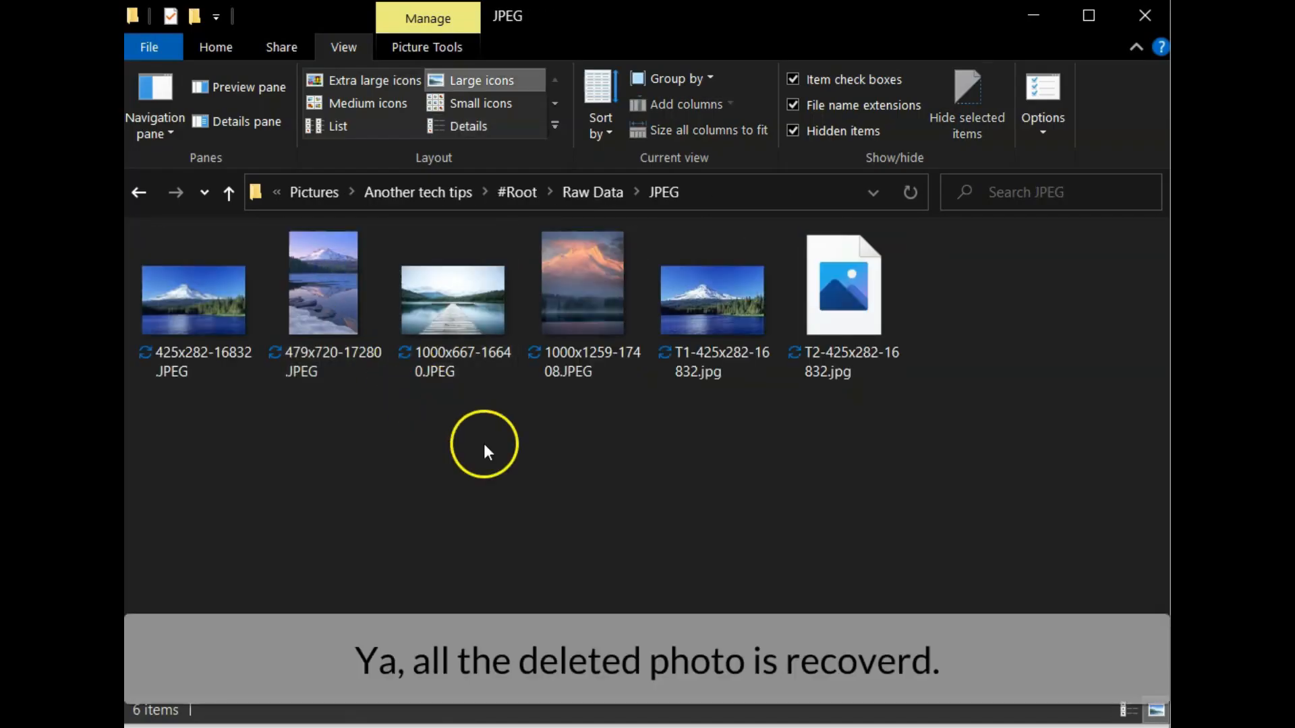
{"action": "mouse_move", "coordinate": [742, 407]}
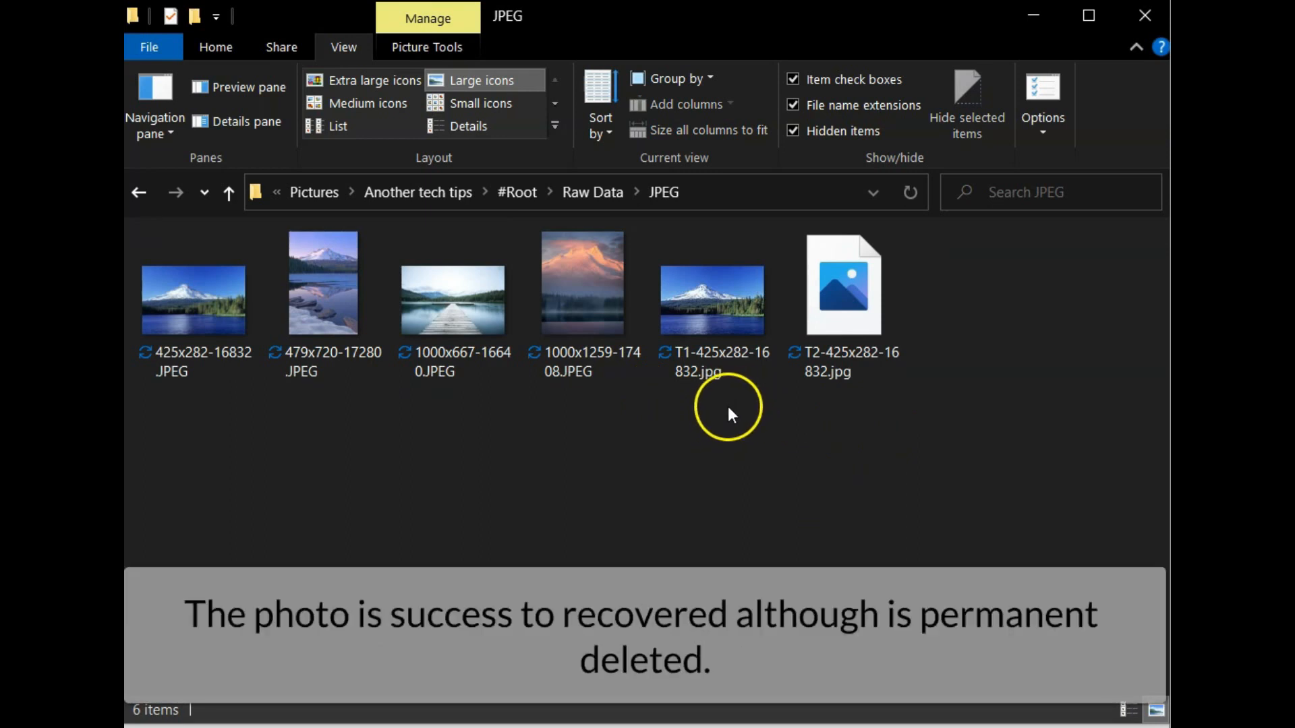
{"action": "mouse_move", "coordinate": [720, 416]}
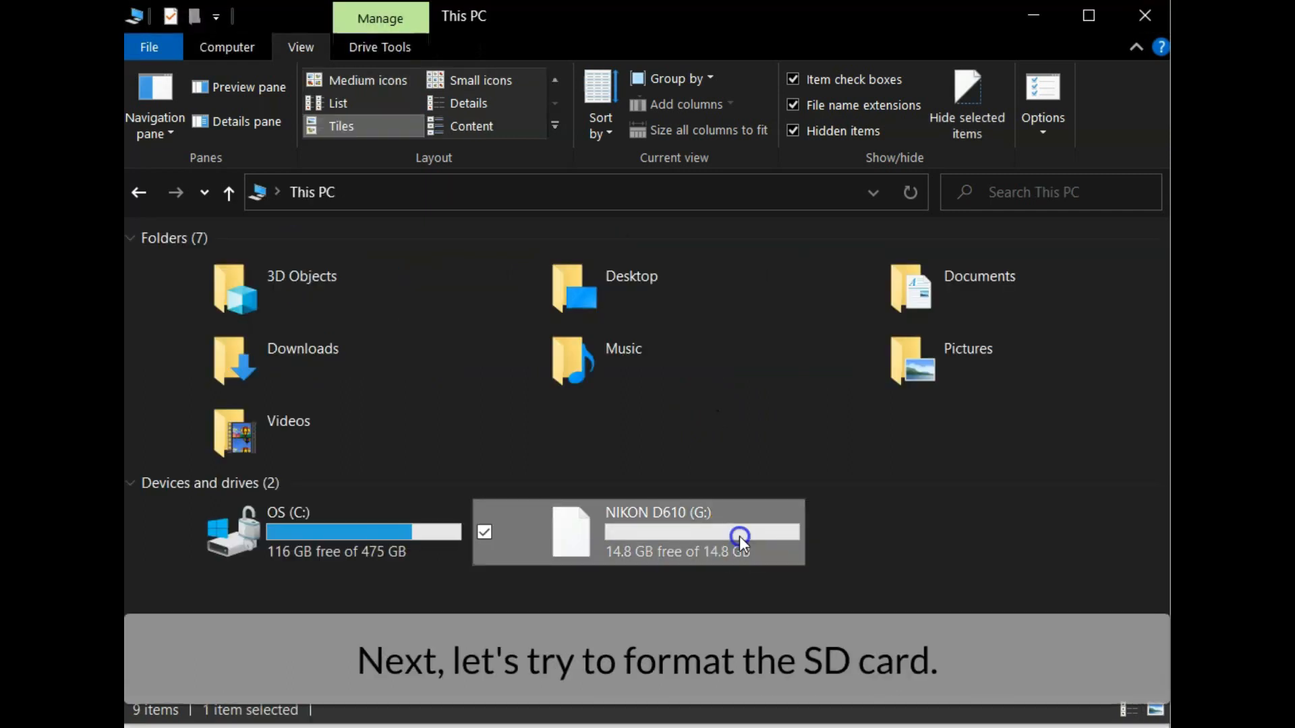
Quick-format the NIKON D610 (G:) SD card as FAT32 from its right-click menu
{"action": "right_click", "coordinate": [739, 537]}
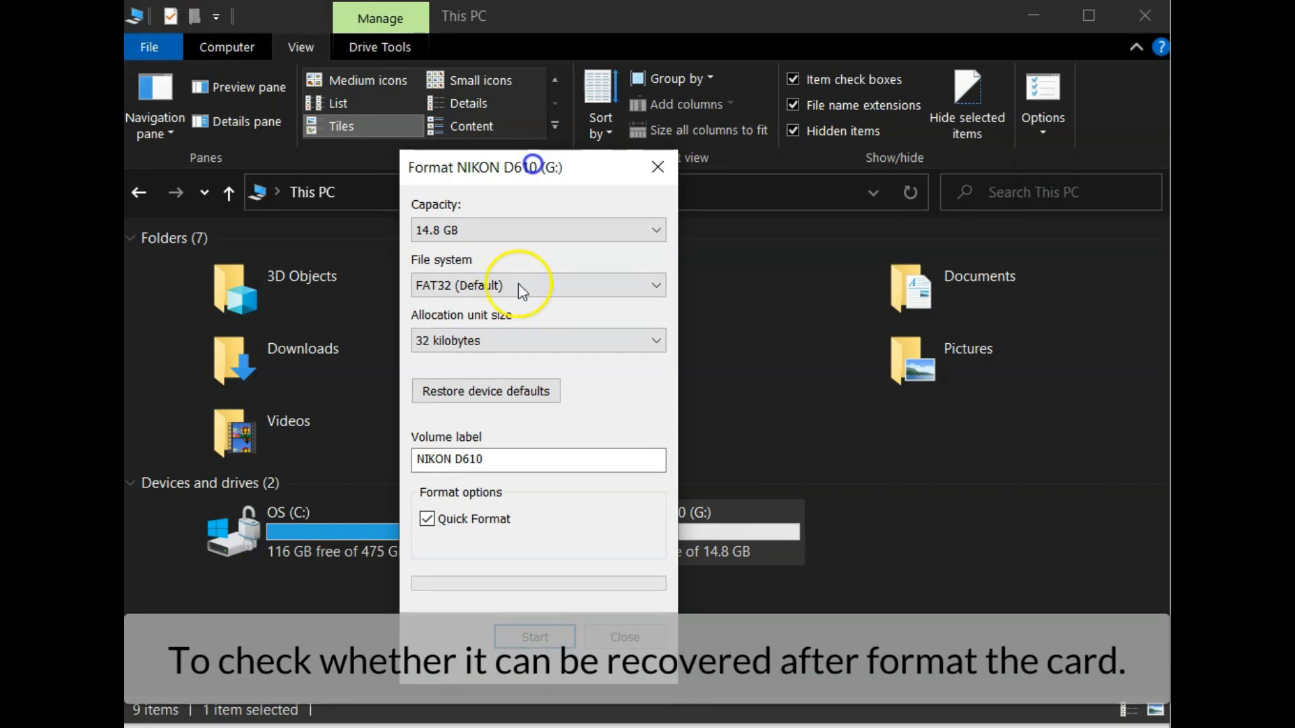
{"action": "left_click", "coordinate": [534, 637]}
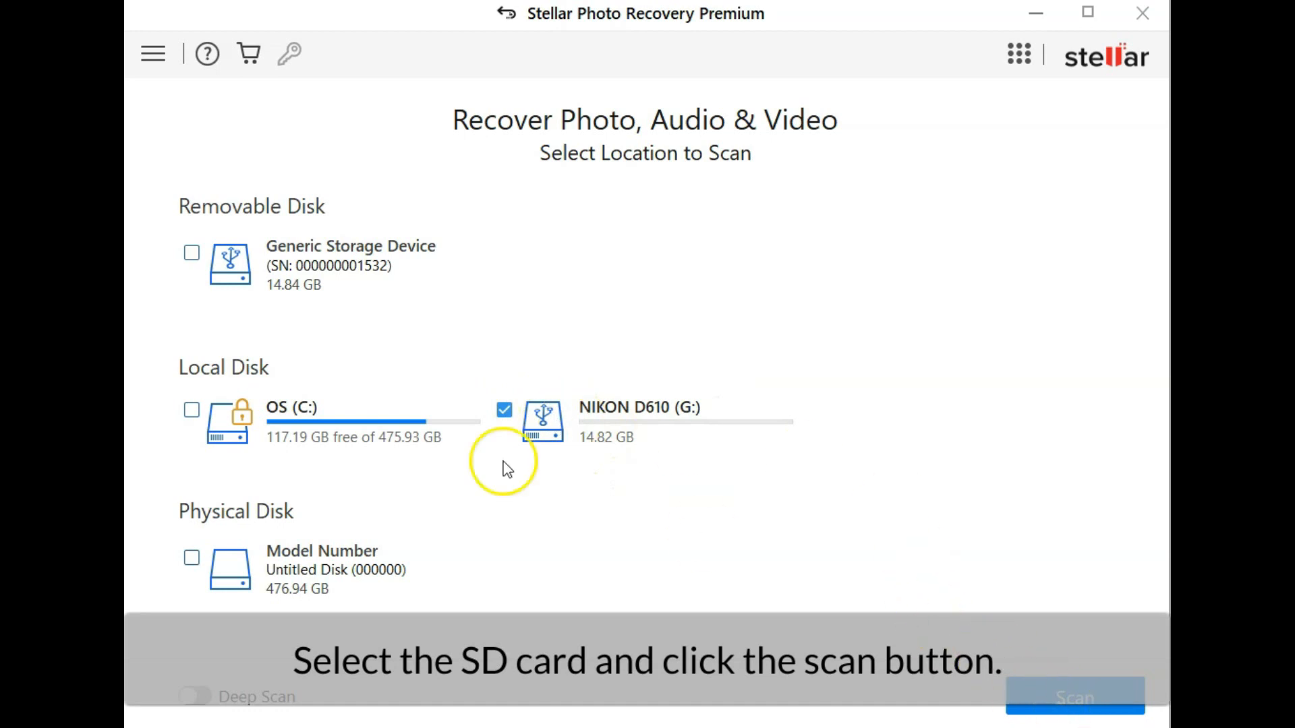
Scan the formatted NIKON D610 (G:) card, finding 4 files in 3 folders
{"action": "left_click", "coordinate": [1075, 696]}
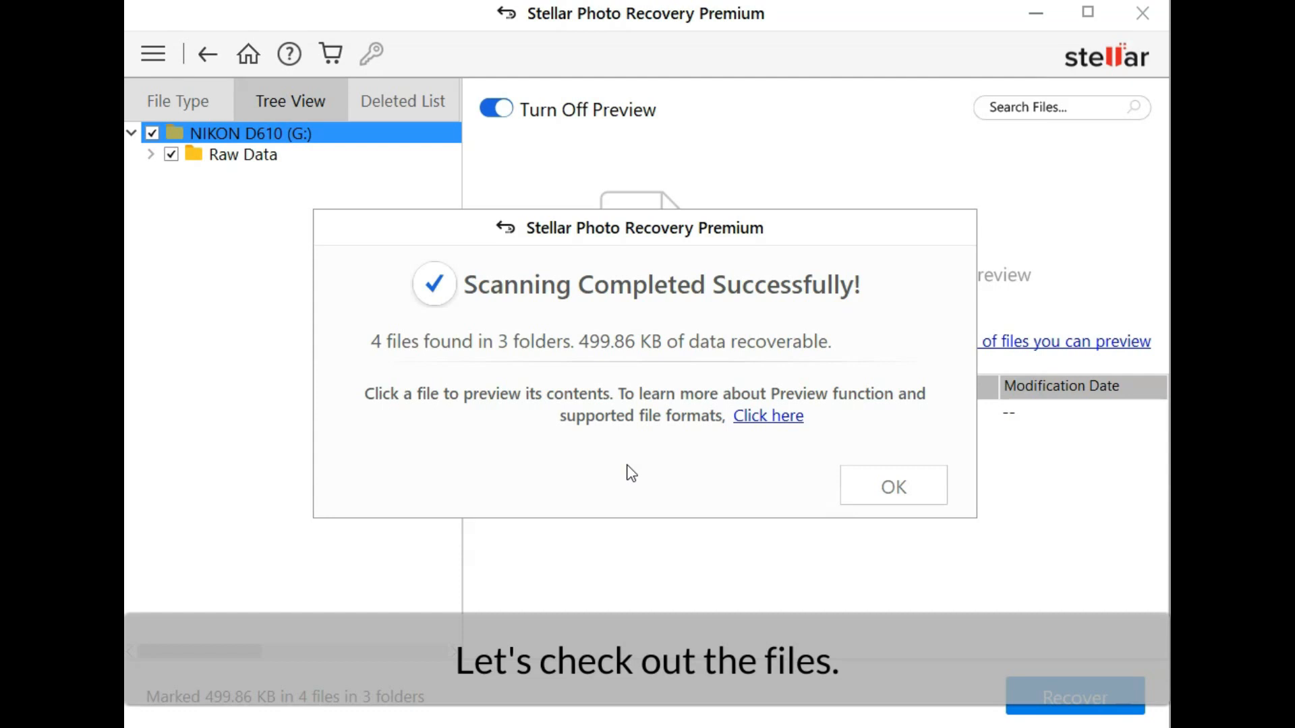
Dismiss the scan summary and recover the four JPEG photos to the chosen destination
{"action": "left_click", "coordinate": [892, 486]}
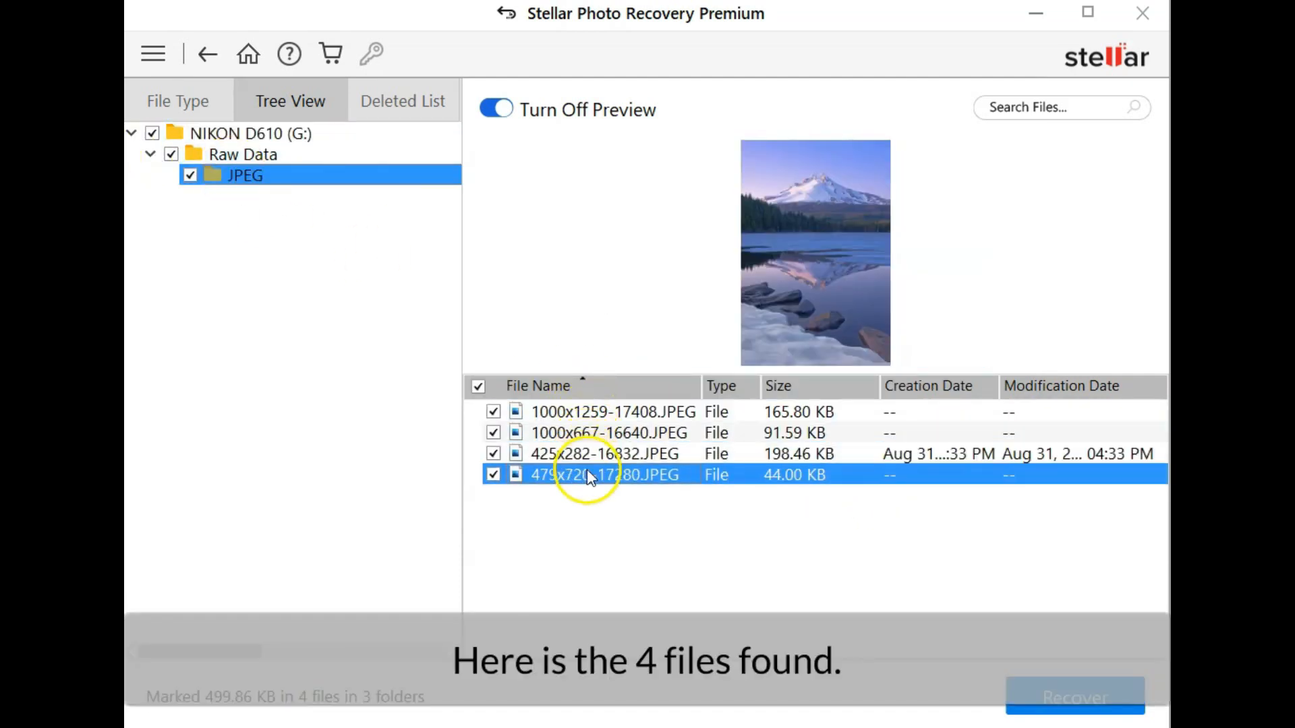
{"action": "left_click", "coordinate": [1075, 696]}
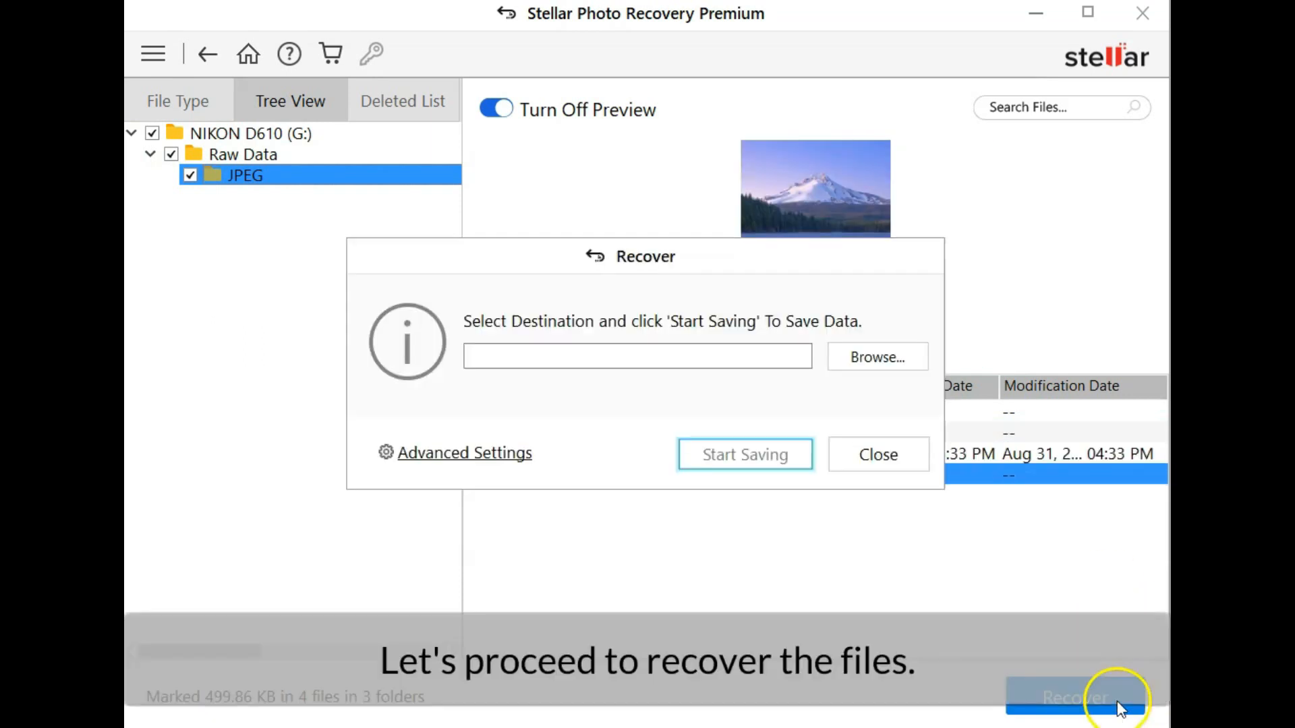
{"action": "left_click", "coordinate": [877, 454]}
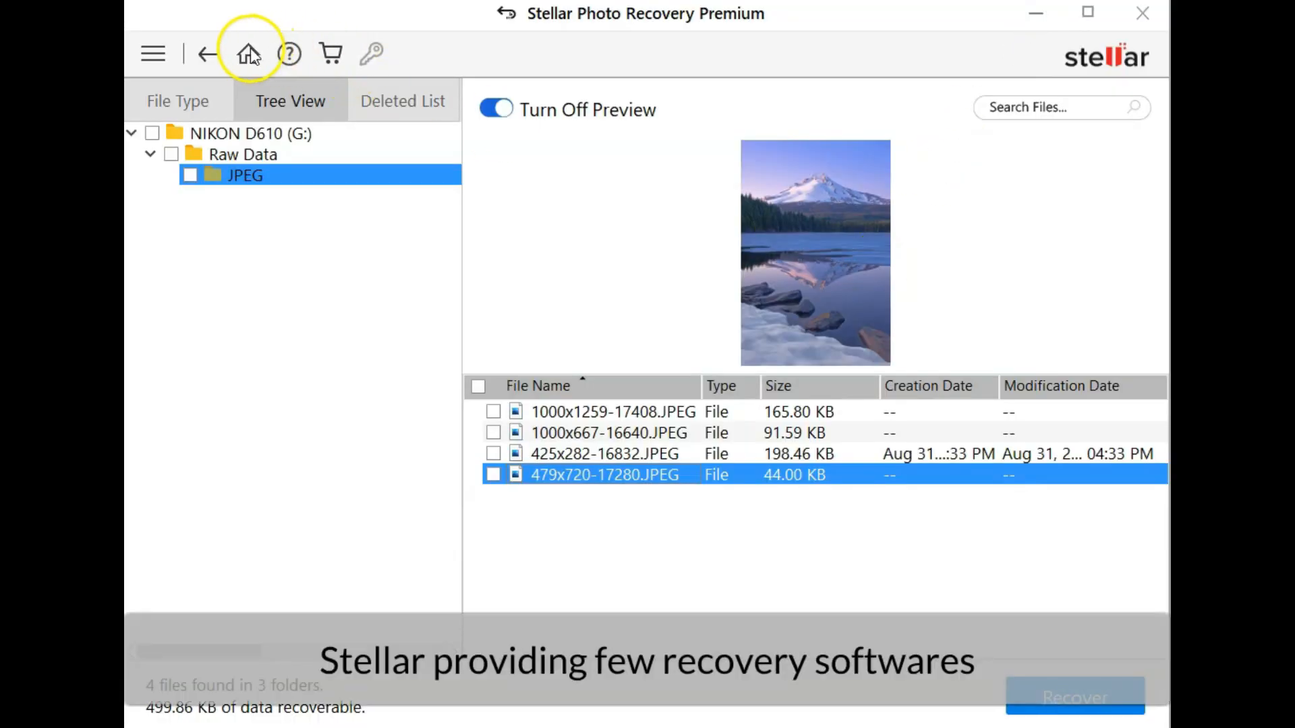
{"action": "mouse_move", "coordinate": [248, 53]}
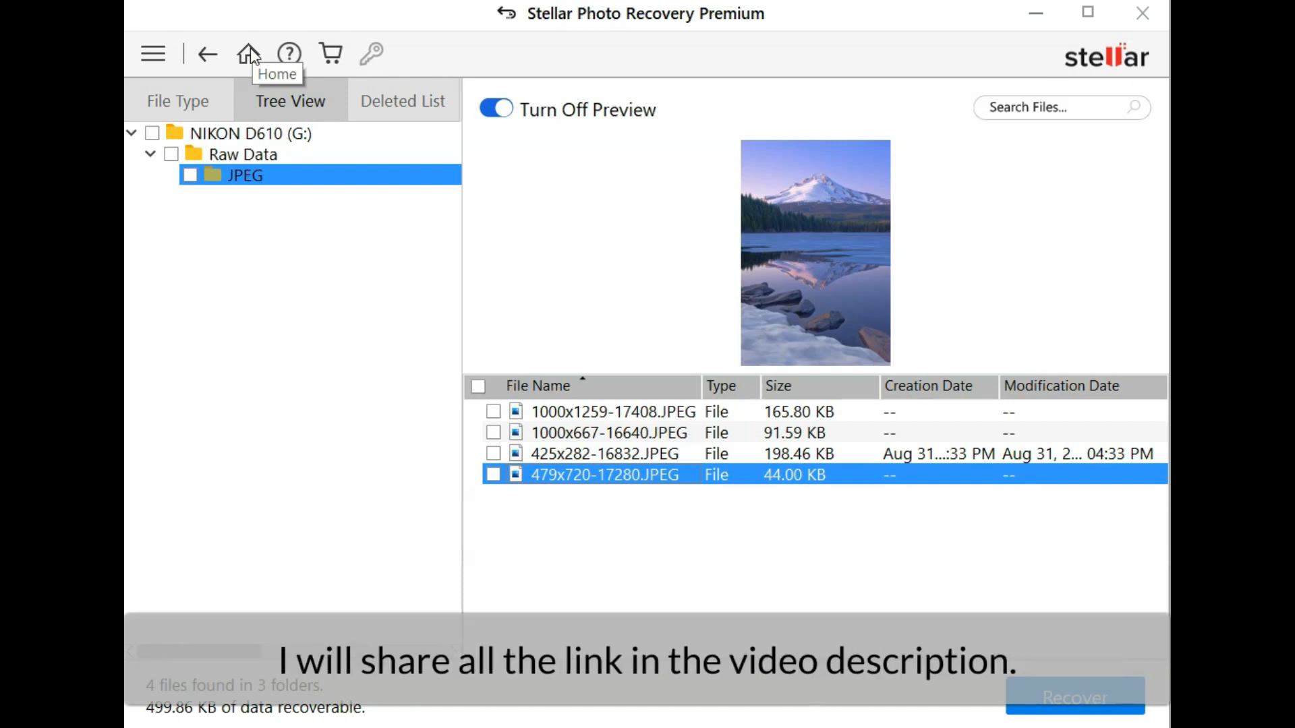
Return to the Home screen, answering the Save Scan Information prompt
{"action": "left_click", "coordinate": [248, 53]}
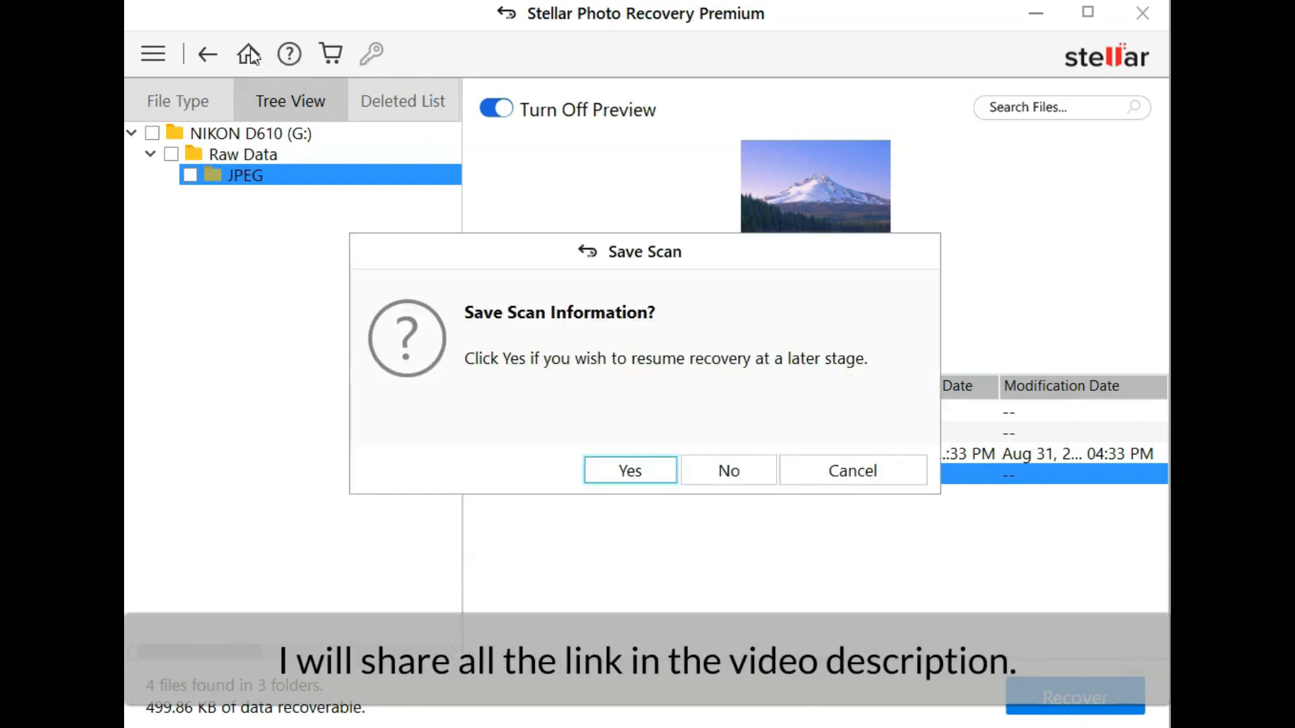
{"action": "left_click", "coordinate": [727, 470]}
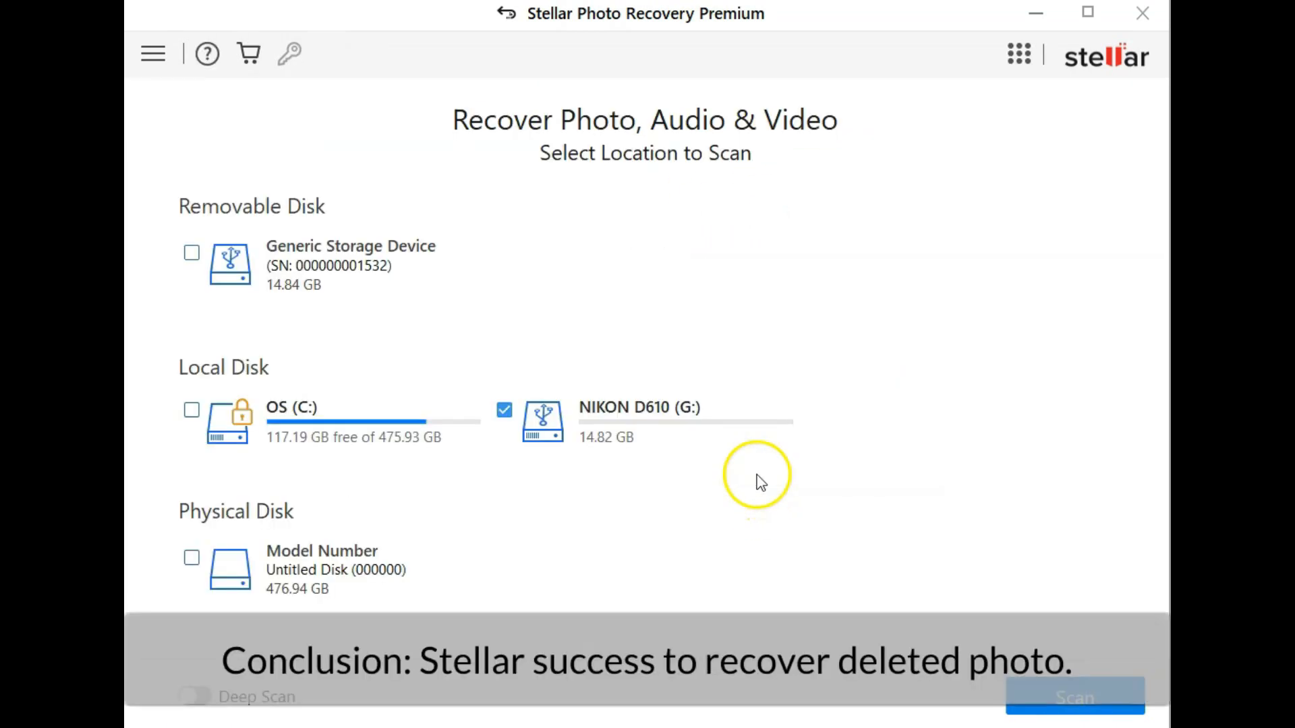